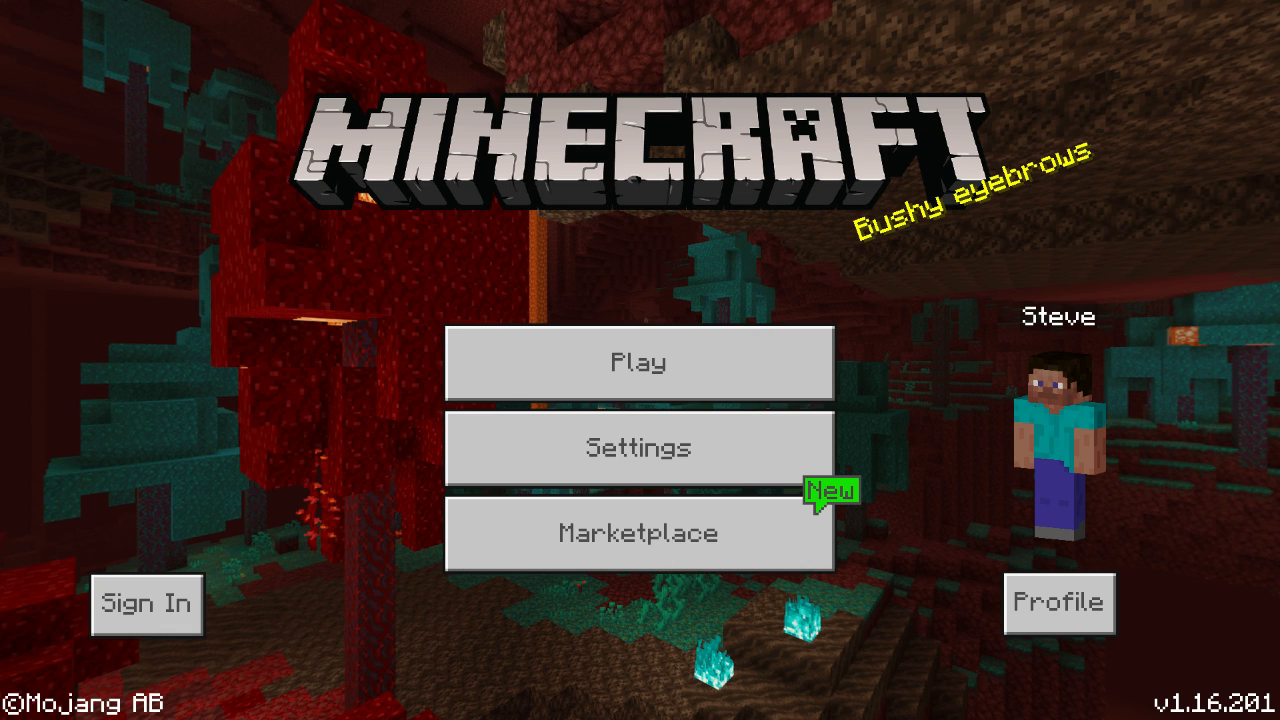
Navigate the incognito window to mcpedl.com via the address bar
left_click(644, 362)
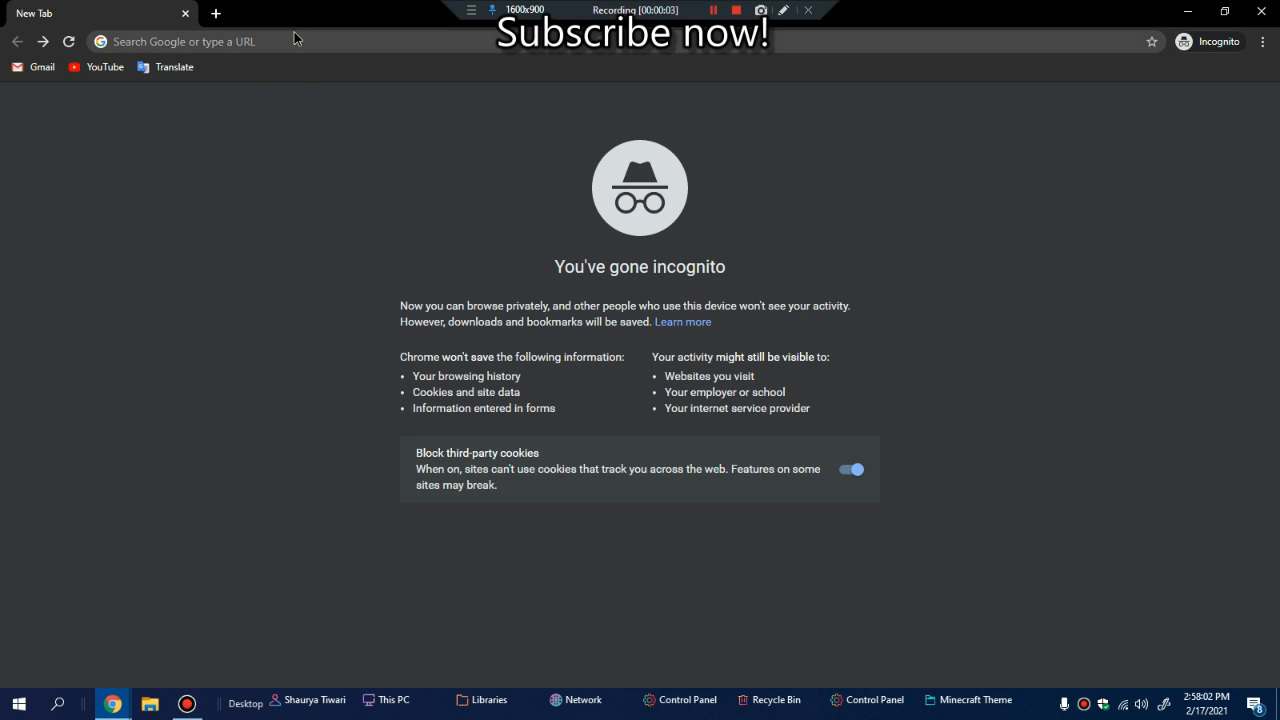
mouse_move(504, 206)
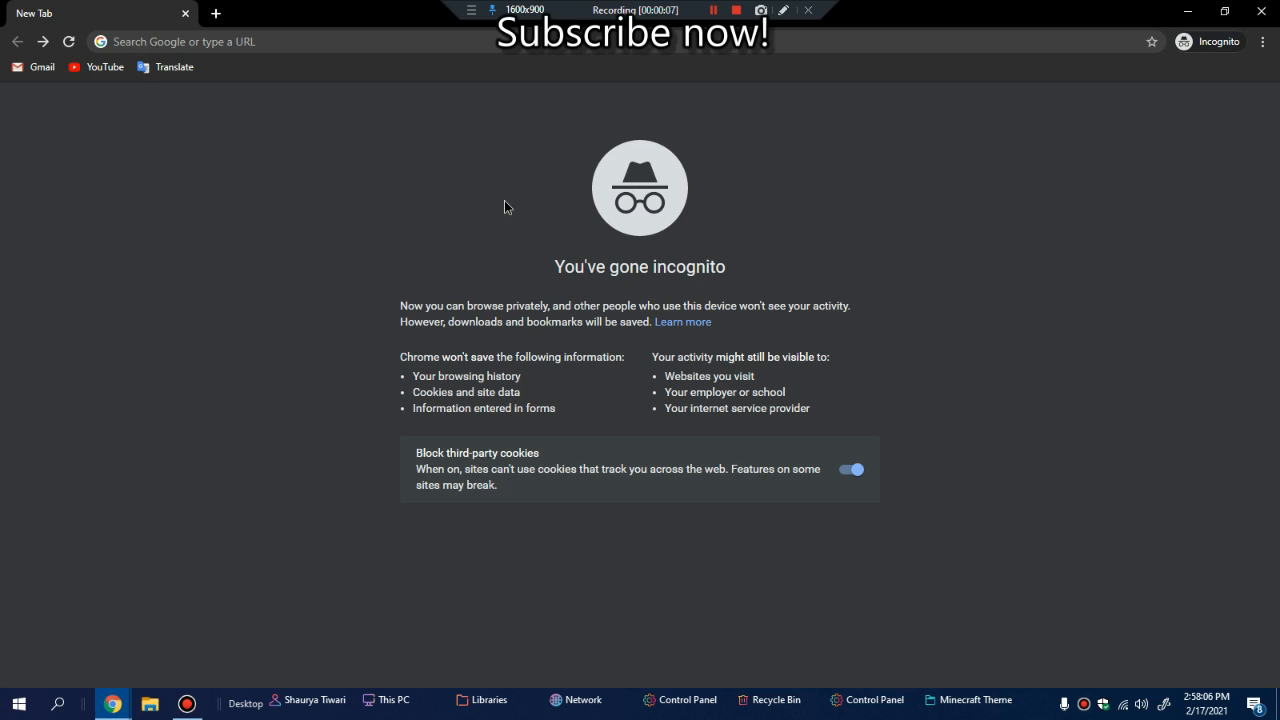
left_click(414, 40)
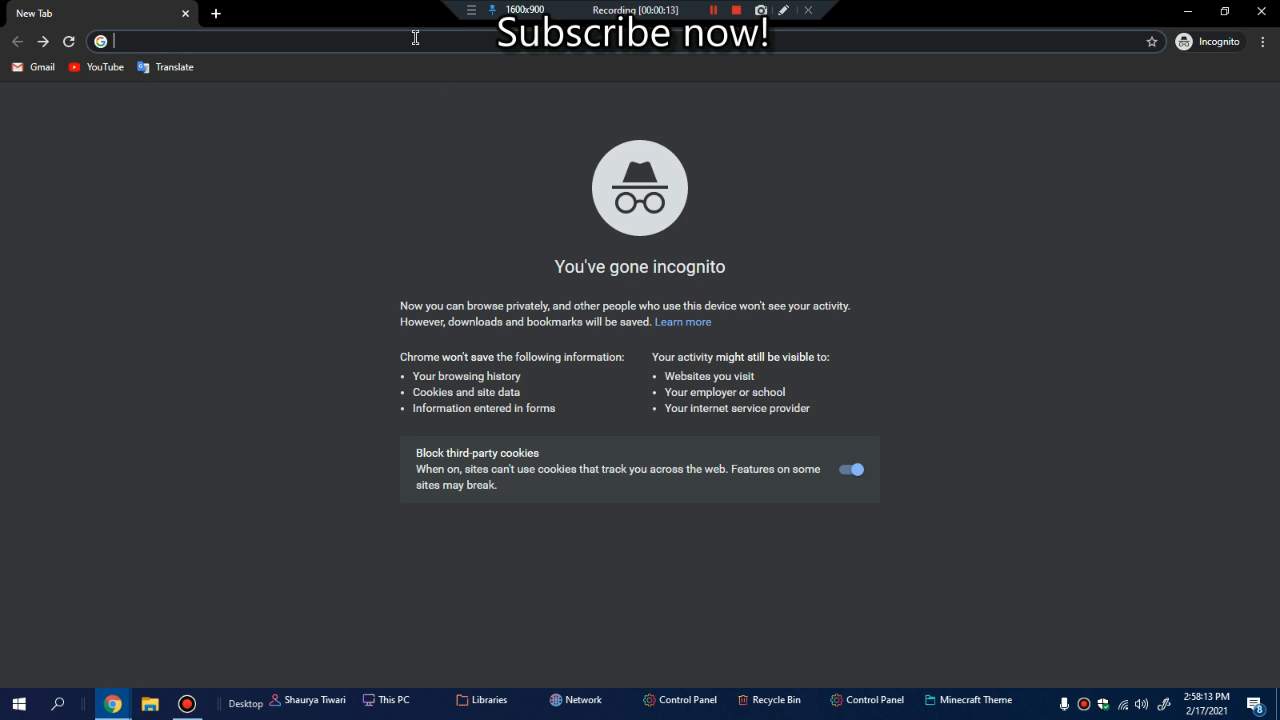
type("mcpedl.com")
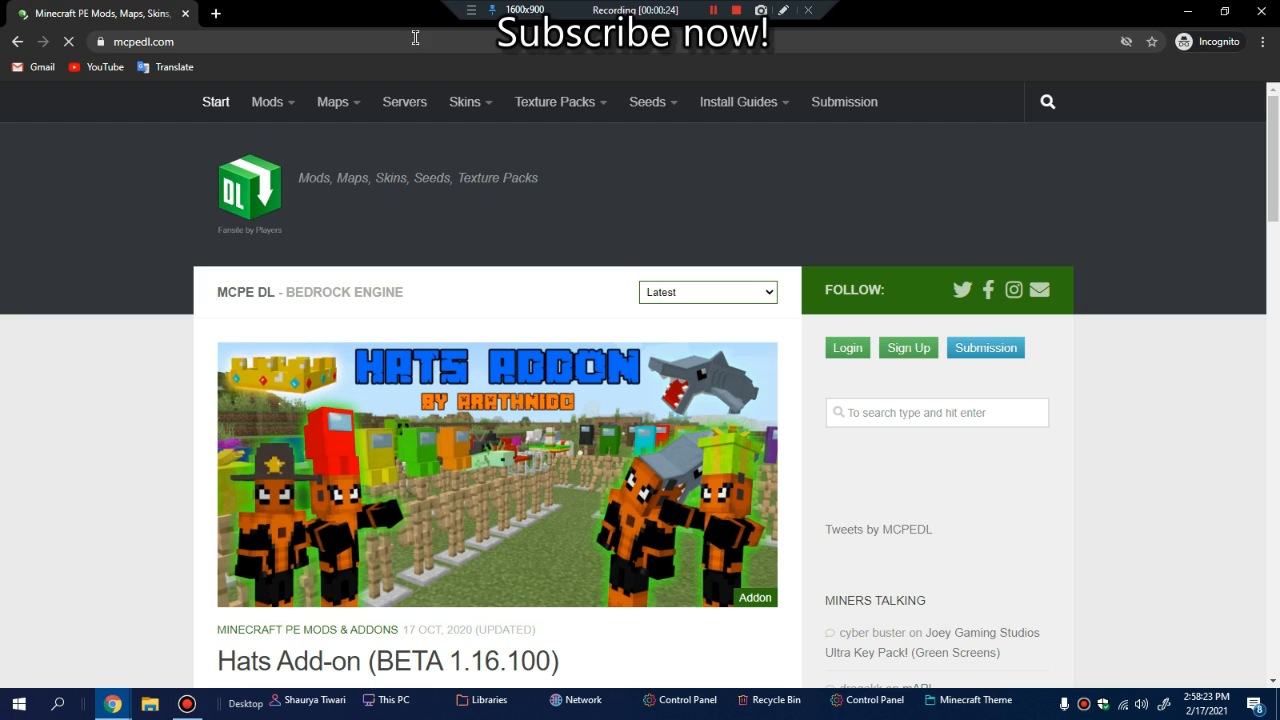
mouse_move(628, 184)
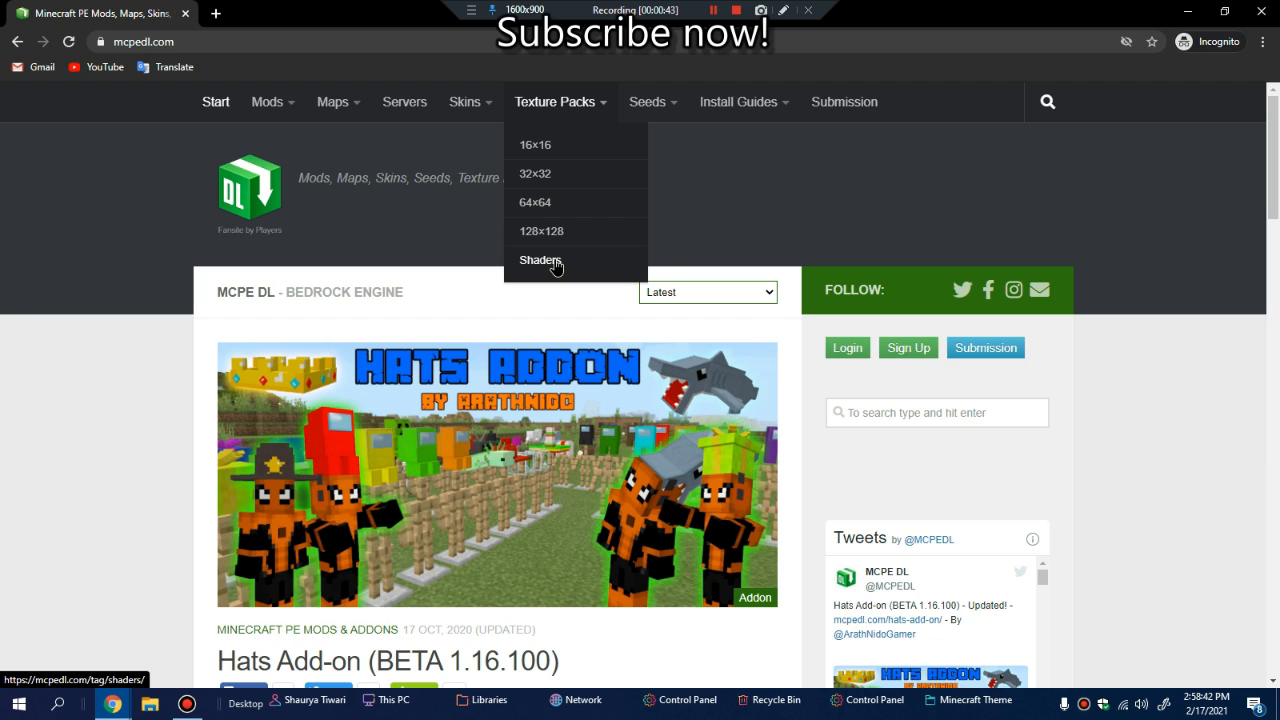
Browse the Shaders listing and enter the Dexten Shader V3 (Render Dragon Supported) post
left_click(540, 260)
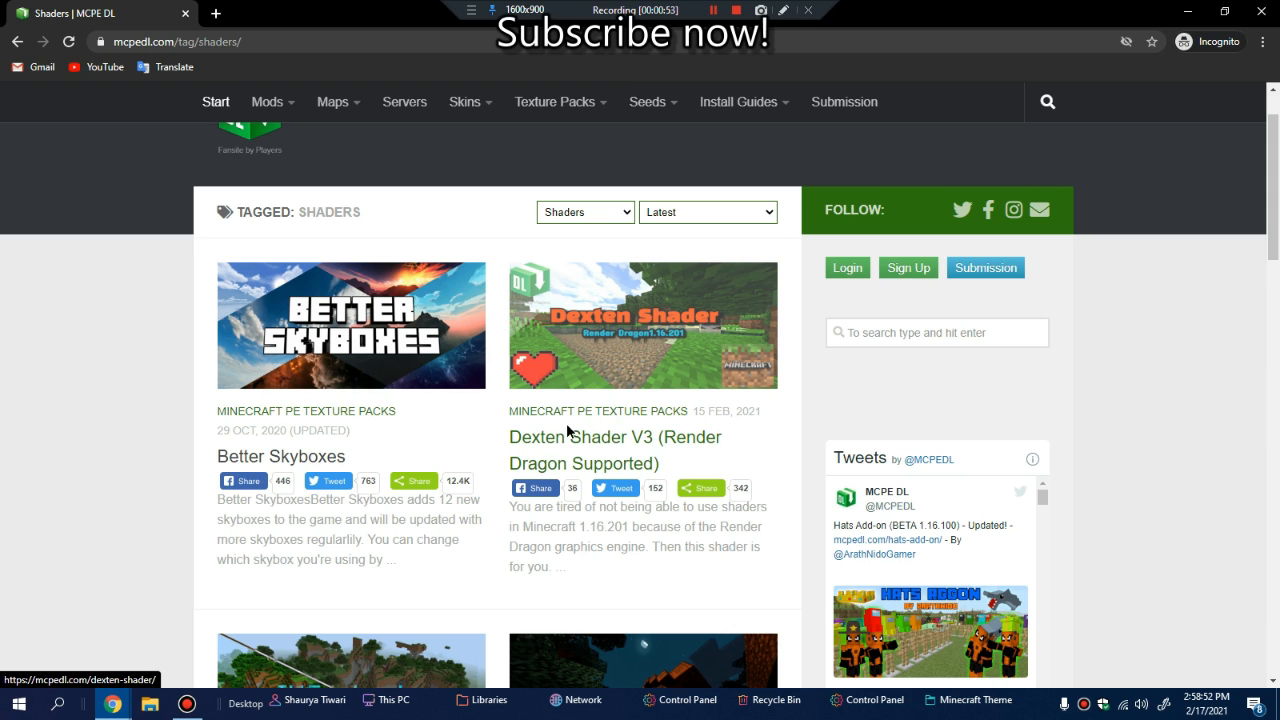
left_click(614, 436)
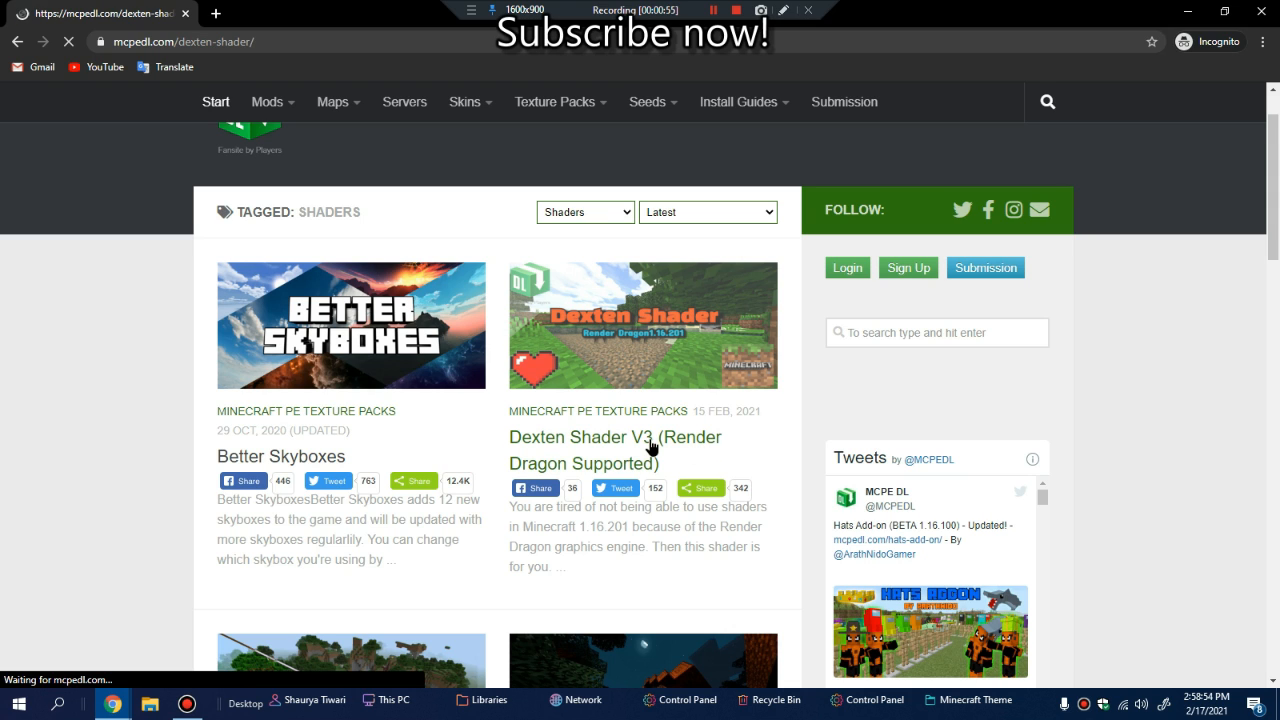
left_click(612, 450)
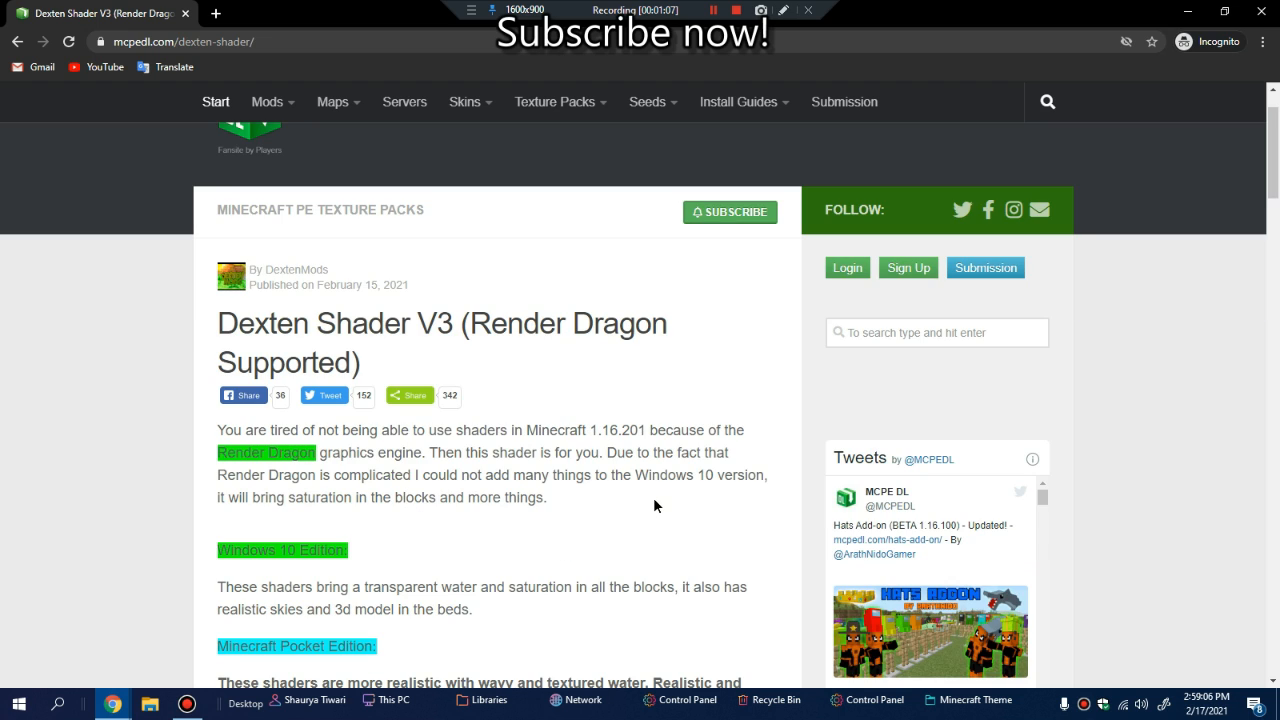
Reach the Downloads section and follow the Download Shader link to the leaving-site notice
scroll("down", 3)
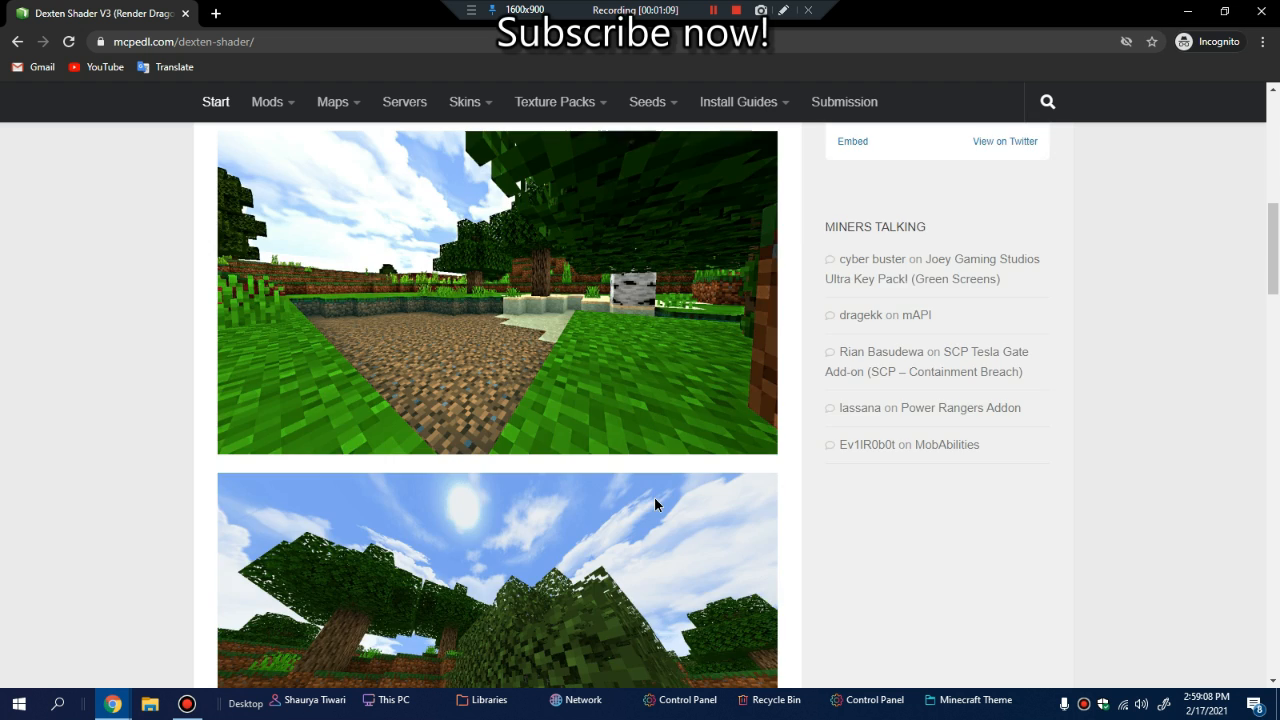
scroll("down", 3)
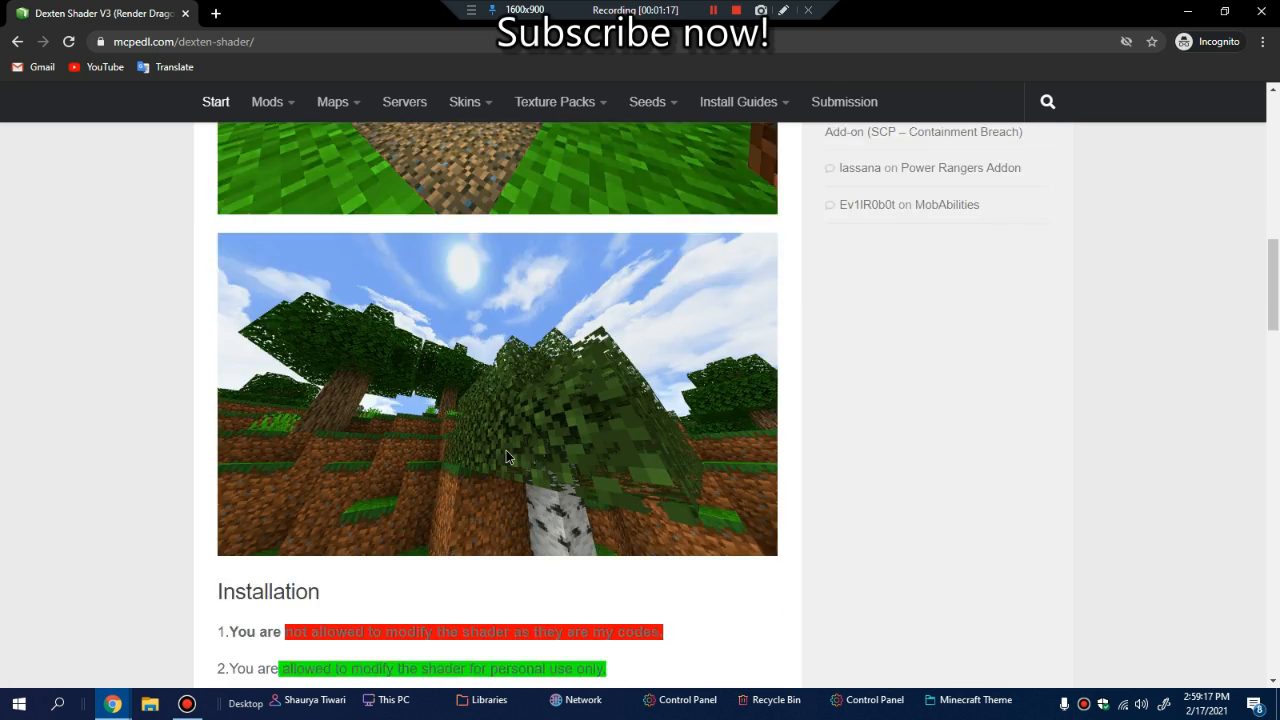
scroll("down", 3)
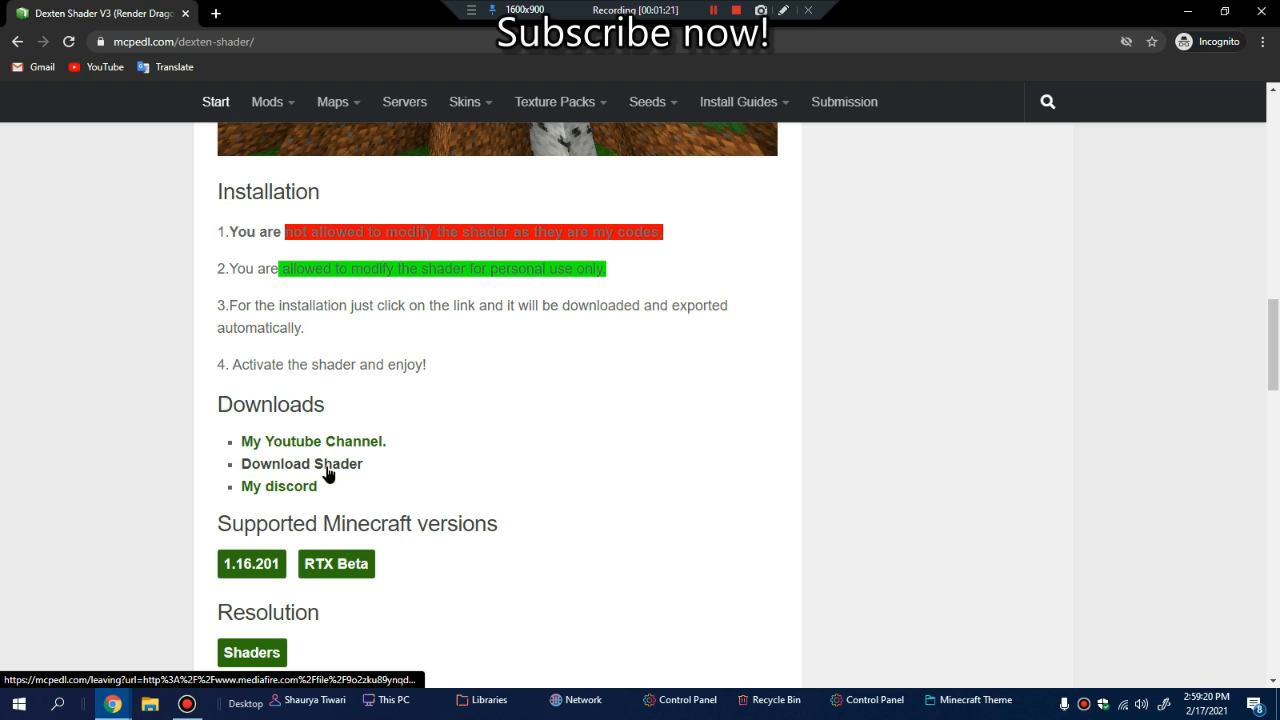
left_click(300, 464)
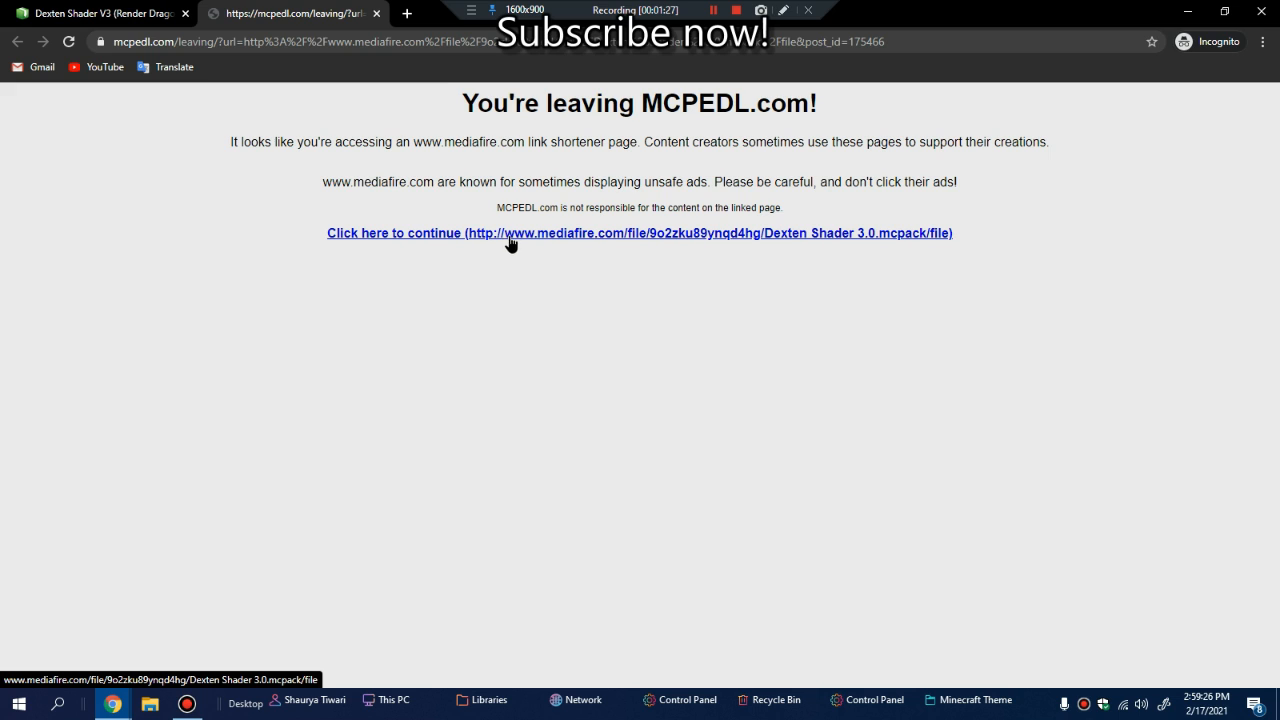
mouse_move(512, 246)
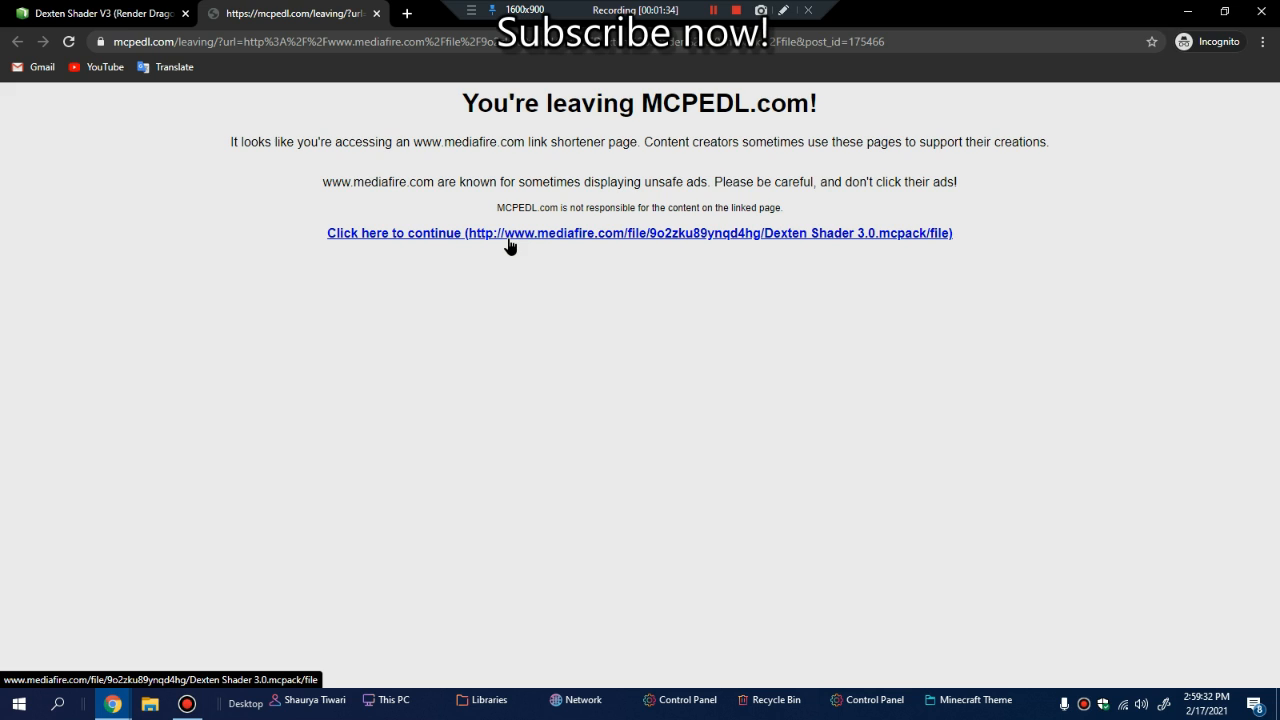
mouse_move(550, 244)
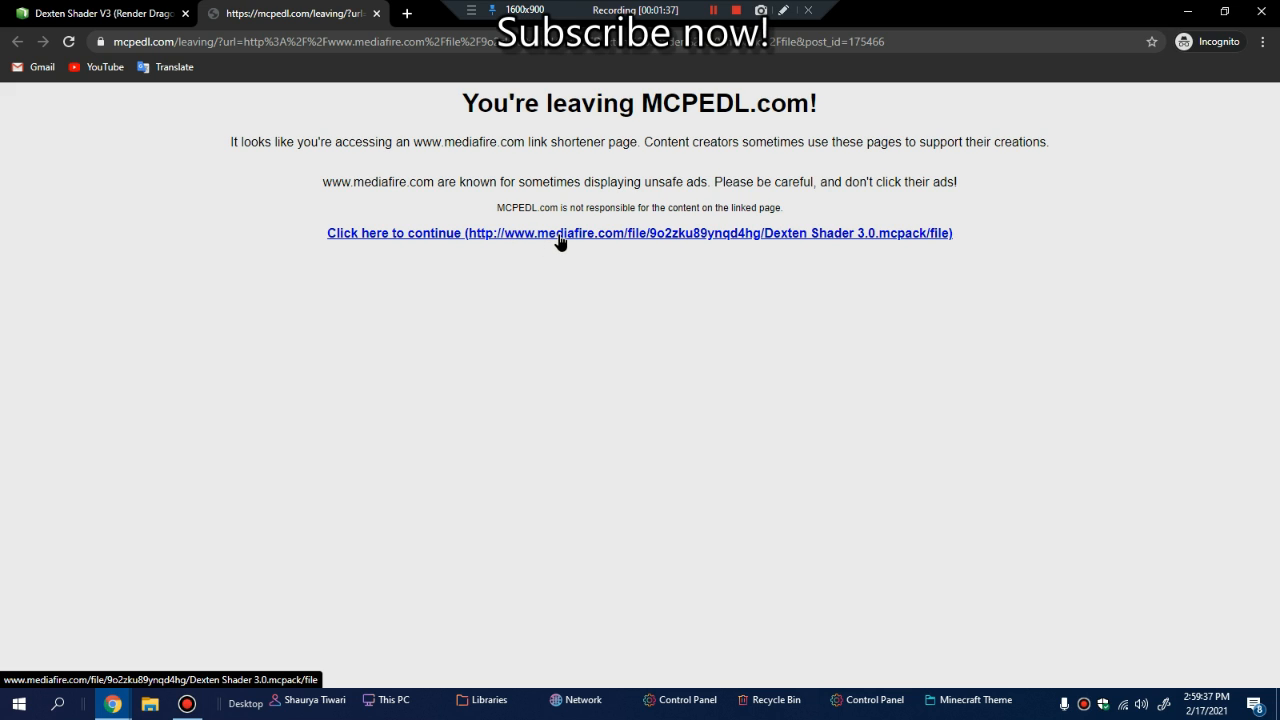
Continue through the notice to the Dexten Shader 3.0 MediaFire file page
left_click(560, 240)
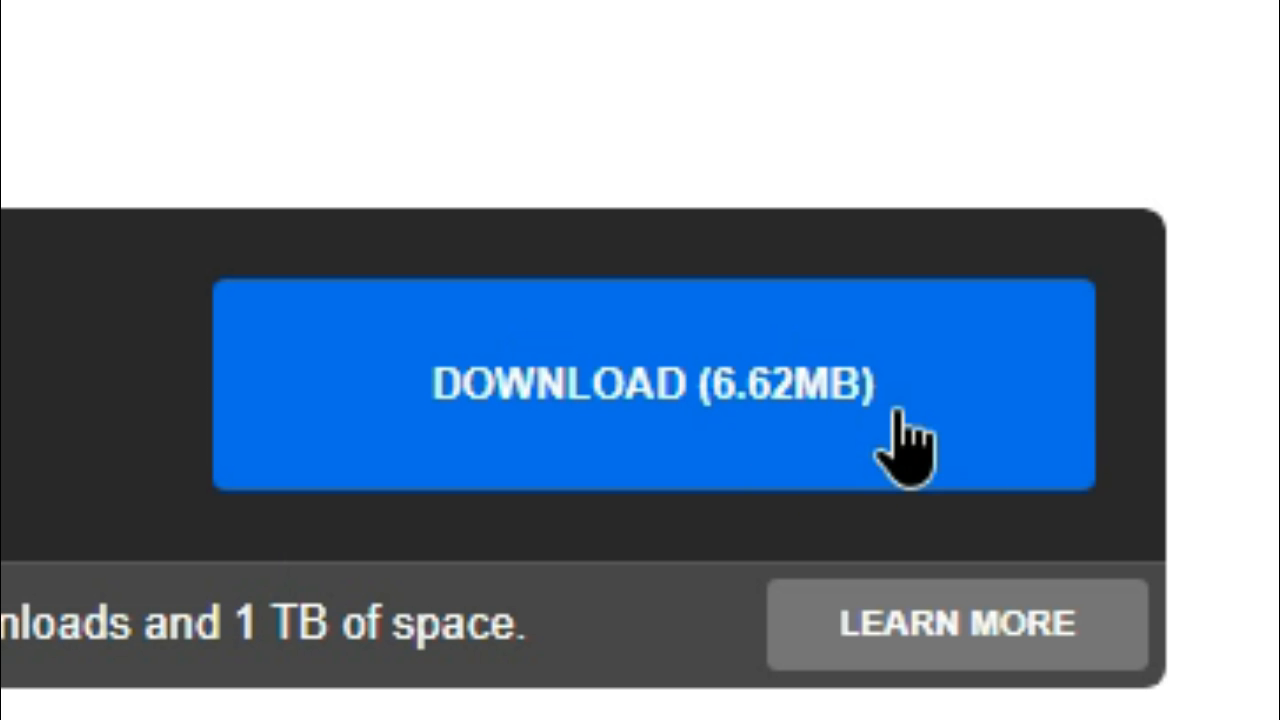
Start the 6.62MB Dexten Shader 3.0.mcpack download from MediaFire
left_click(656, 384)
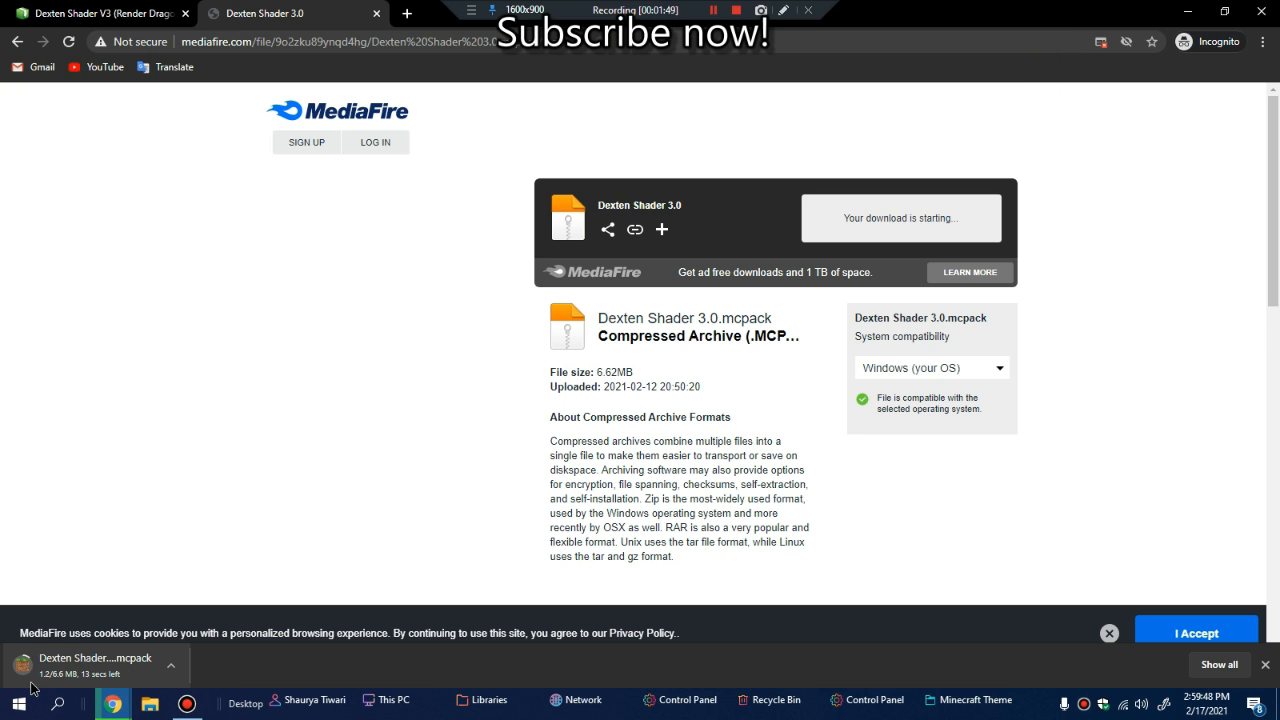
mouse_move(156, 556)
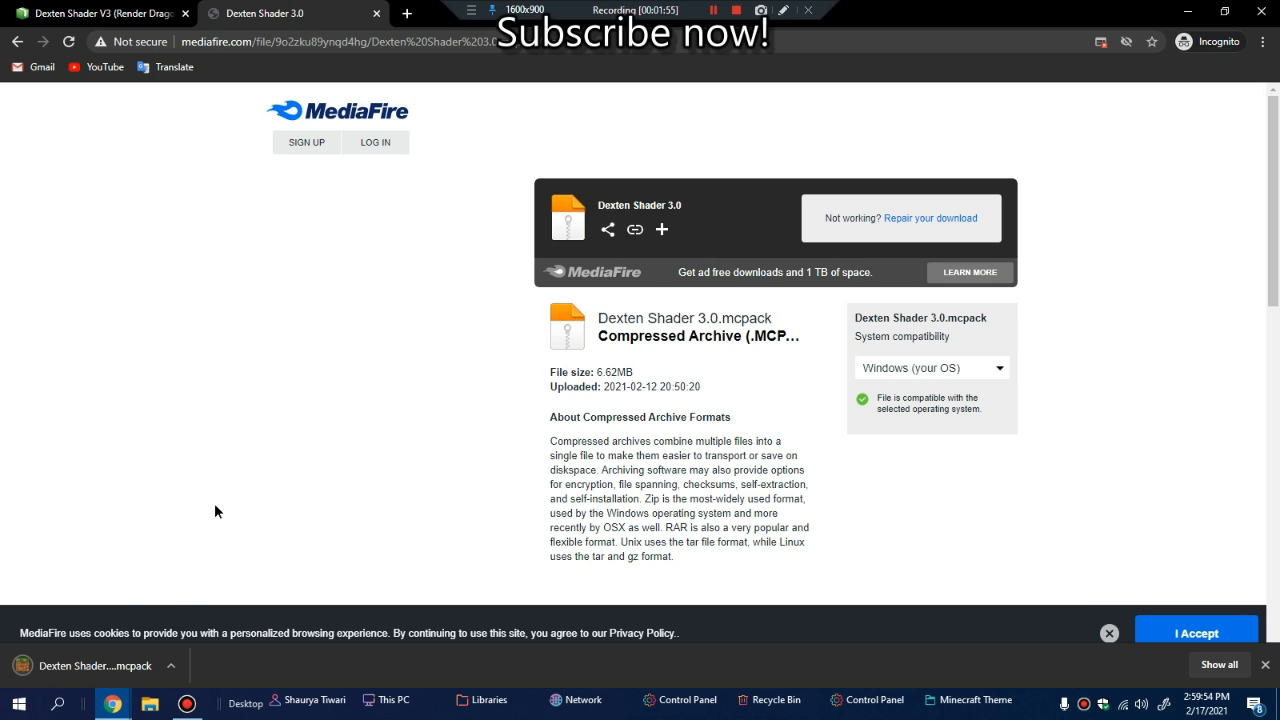
mouse_move(300, 384)
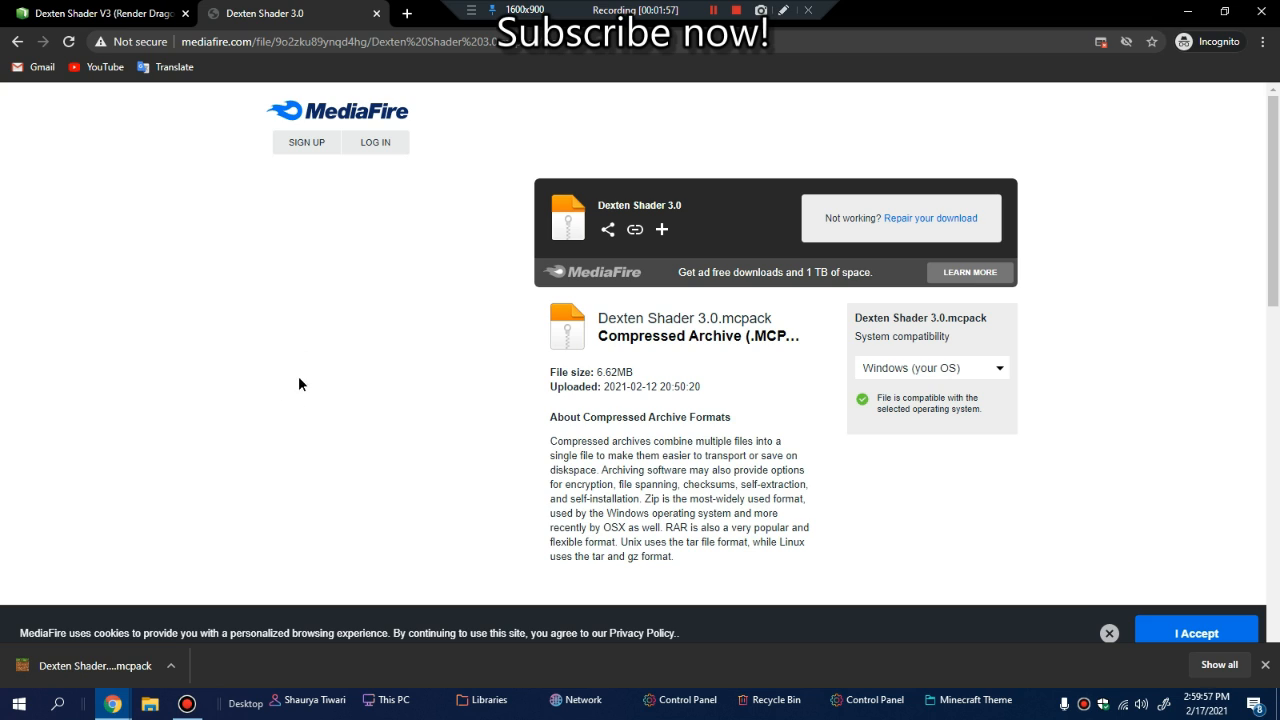
mouse_move(368, 210)
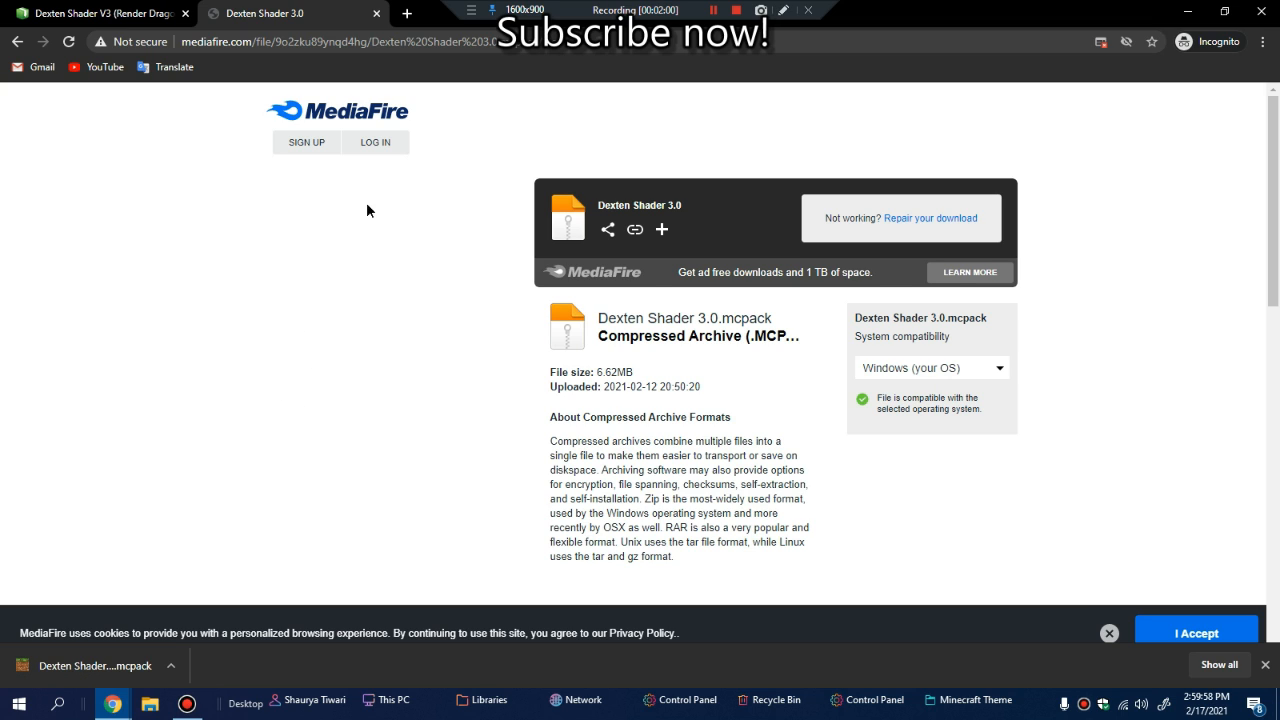
mouse_move(388, 216)
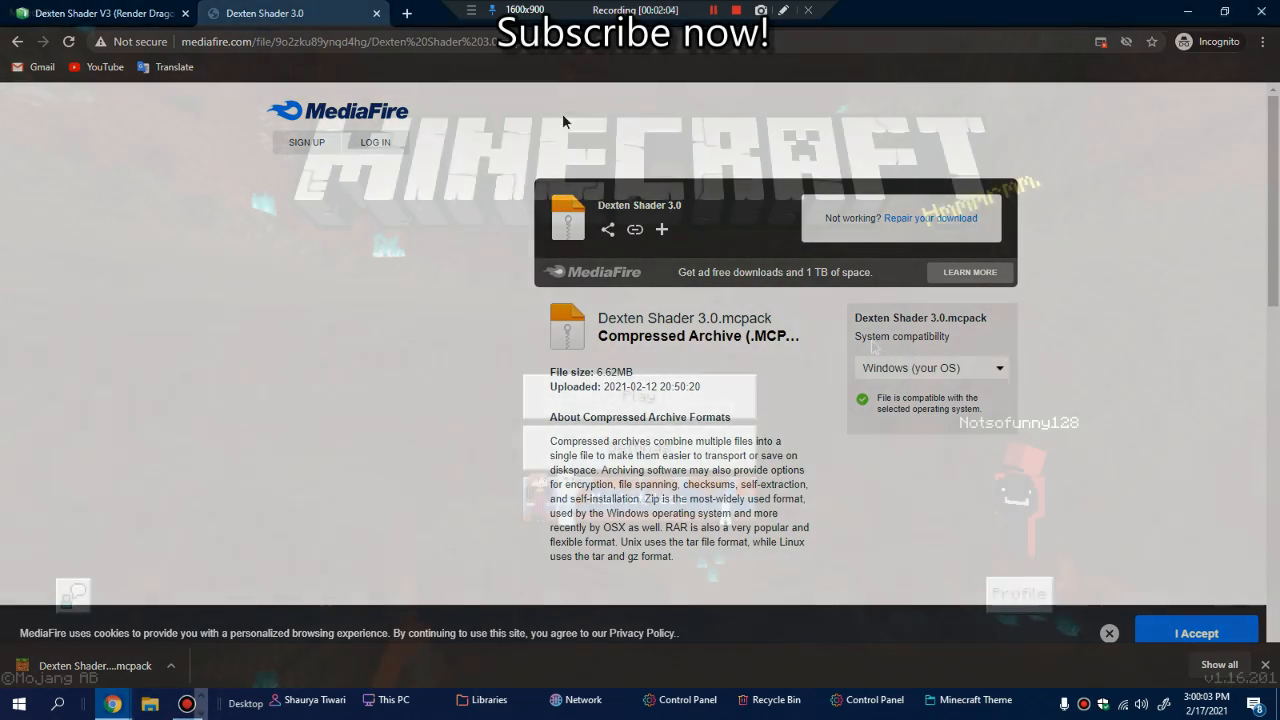
Import the downloaded pack into Minecraft and go to Settings > Global Resources
left_click(114, 704)
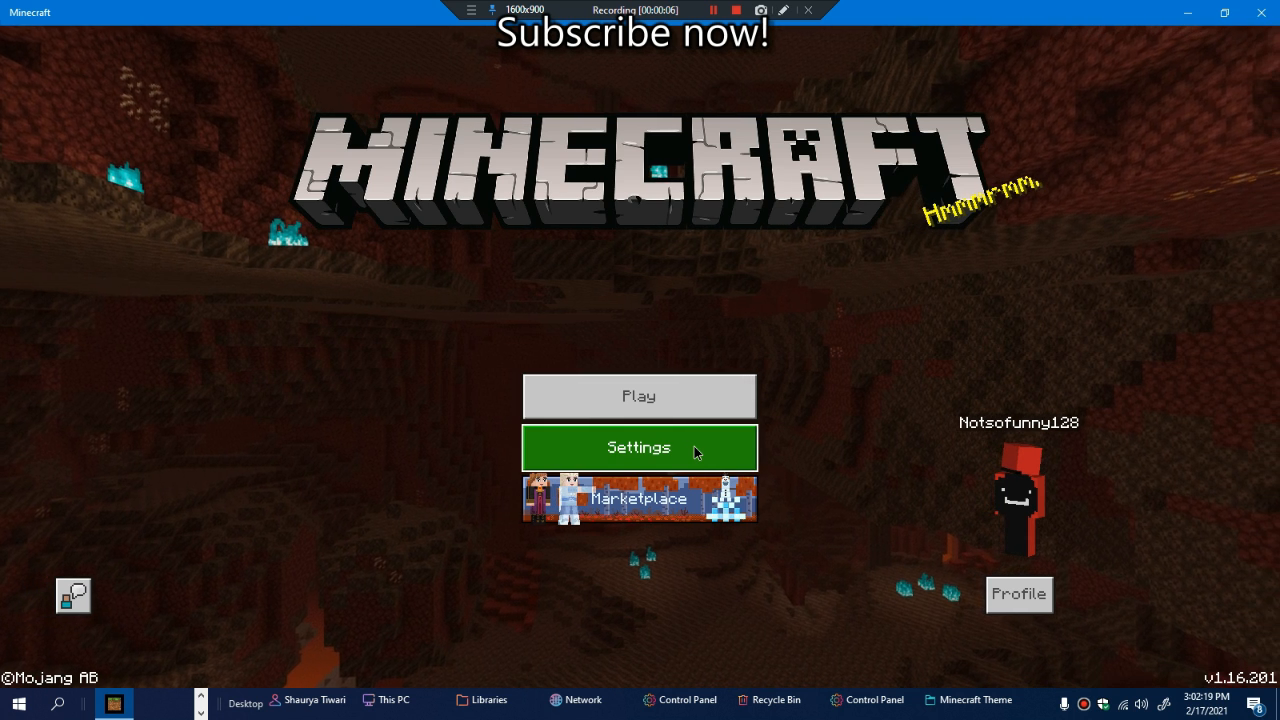
left_click(640, 448)
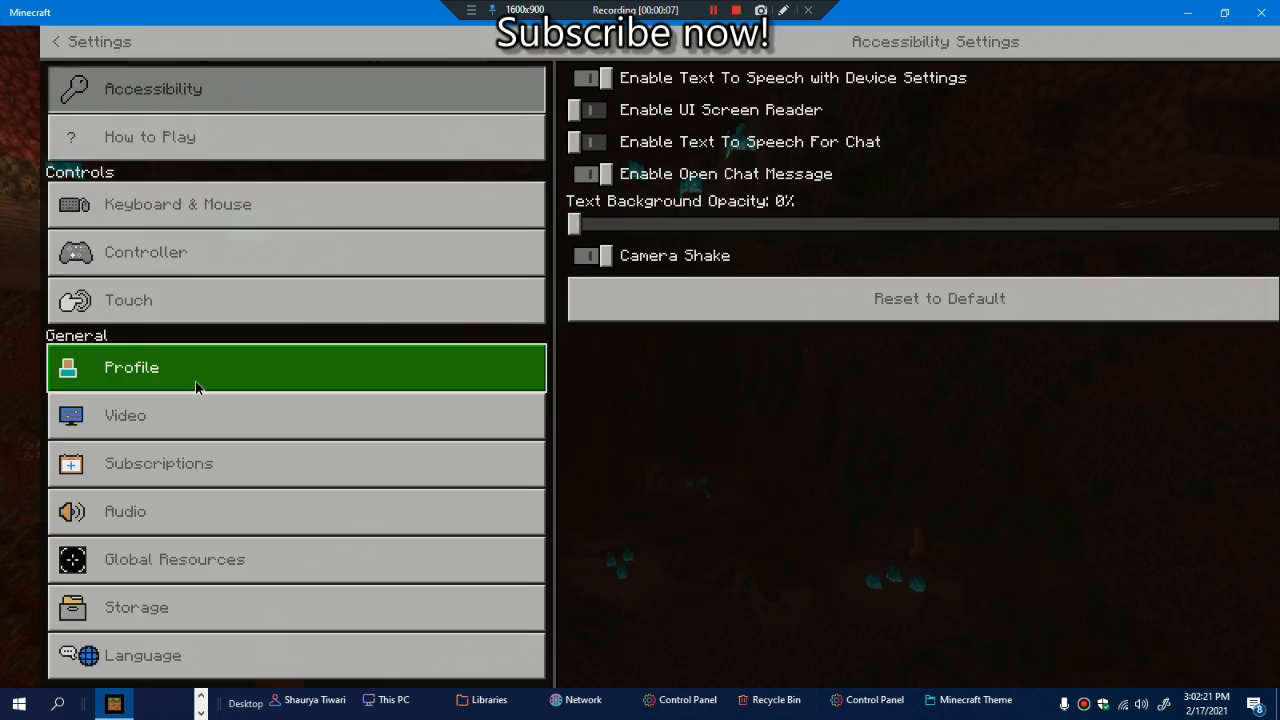
left_click(158, 464)
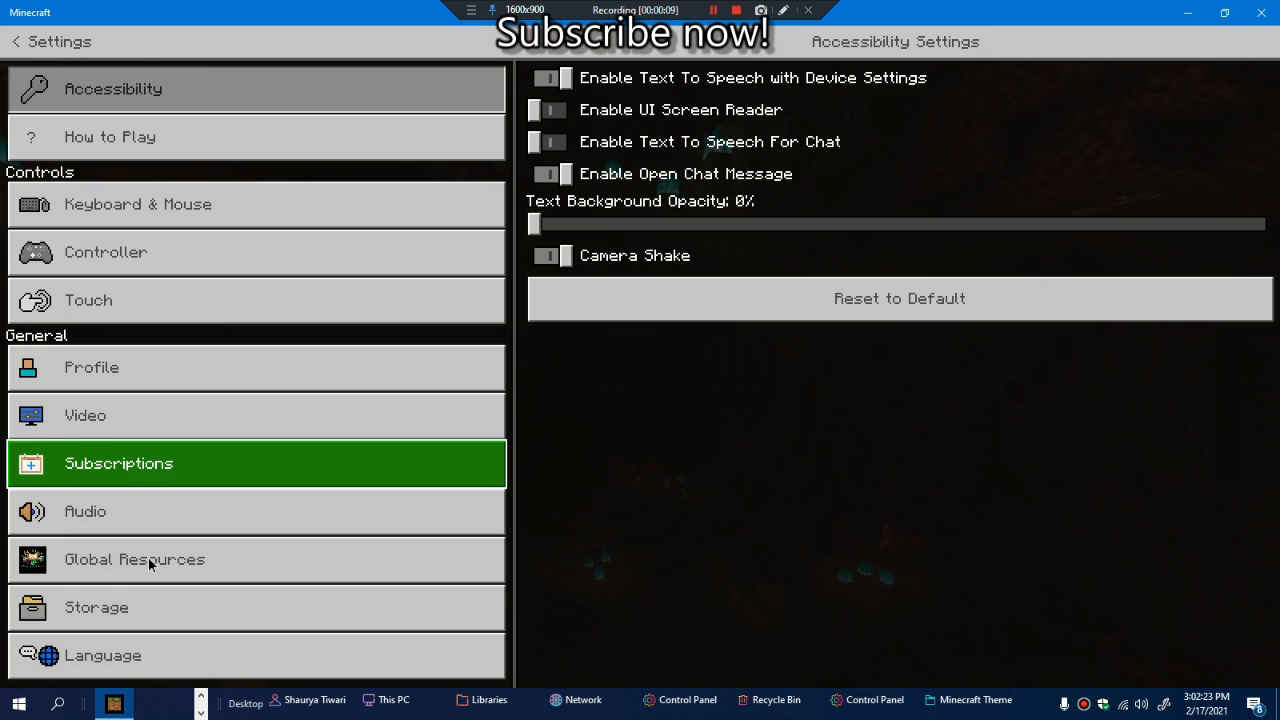
left_click(136, 560)
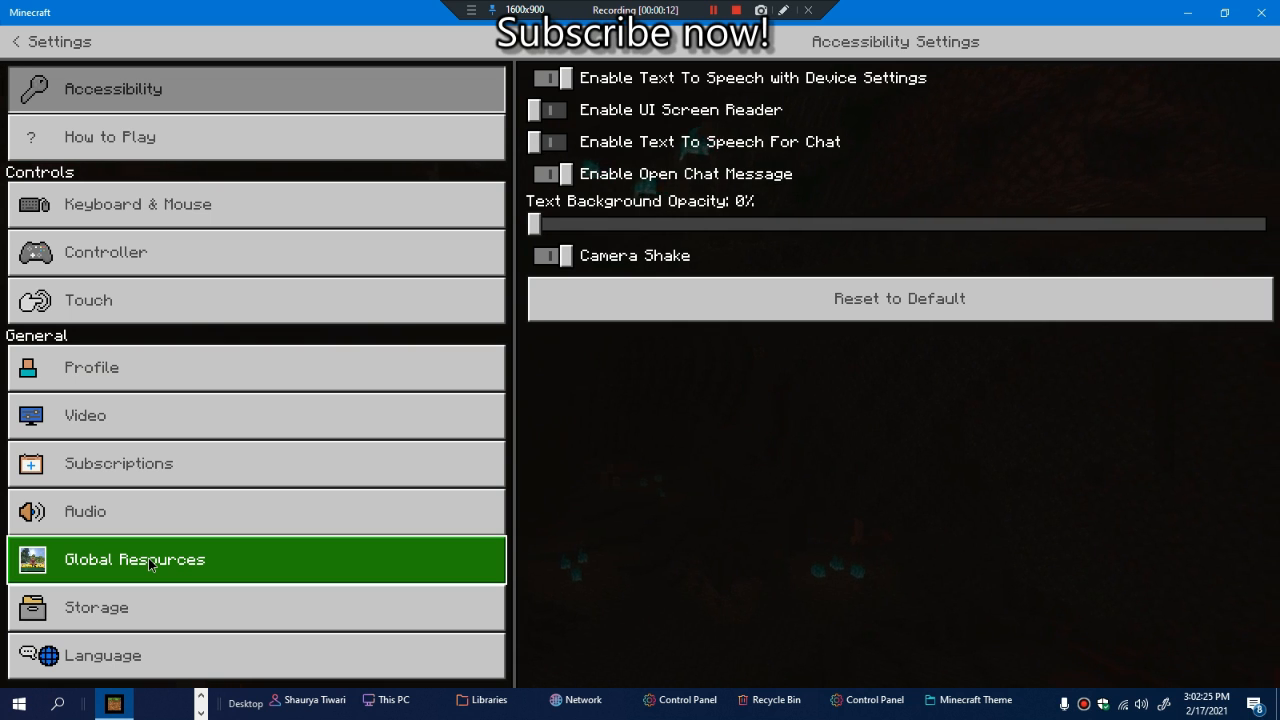
left_click(134, 560)
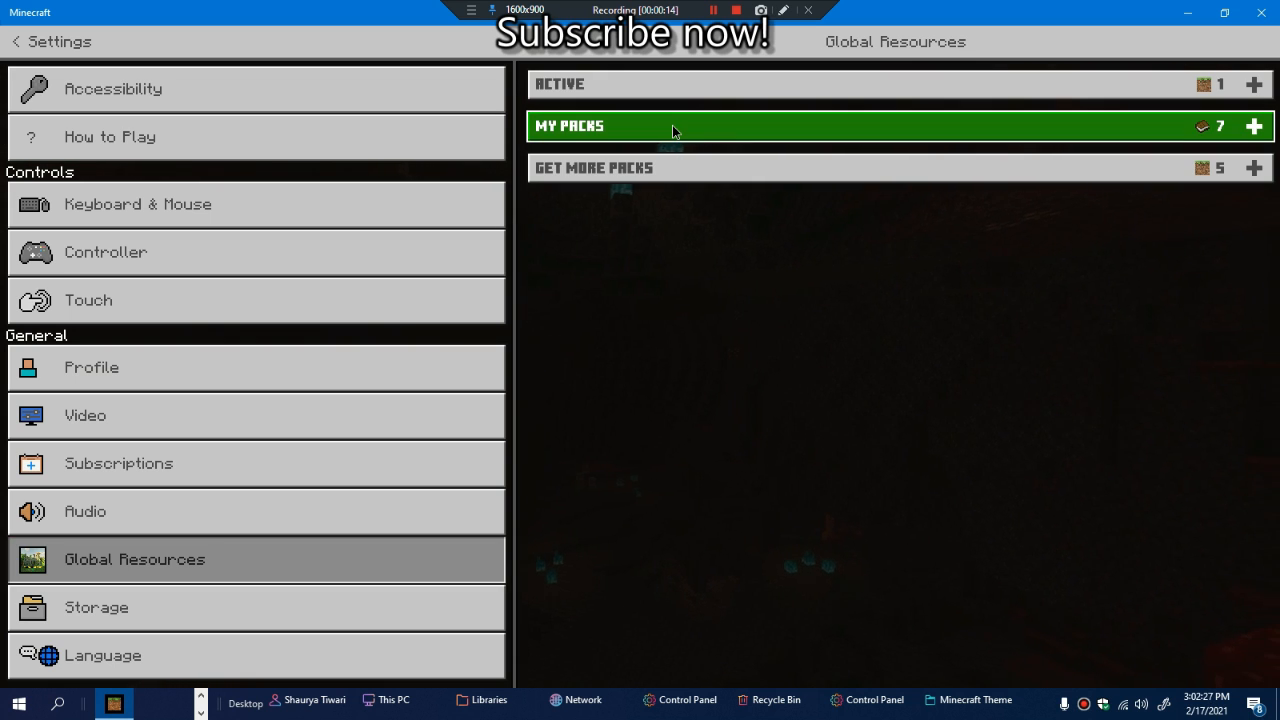
Activate Dexten Shader 3.0 from My Packs and dismiss its Pack Info window
left_click(700, 124)
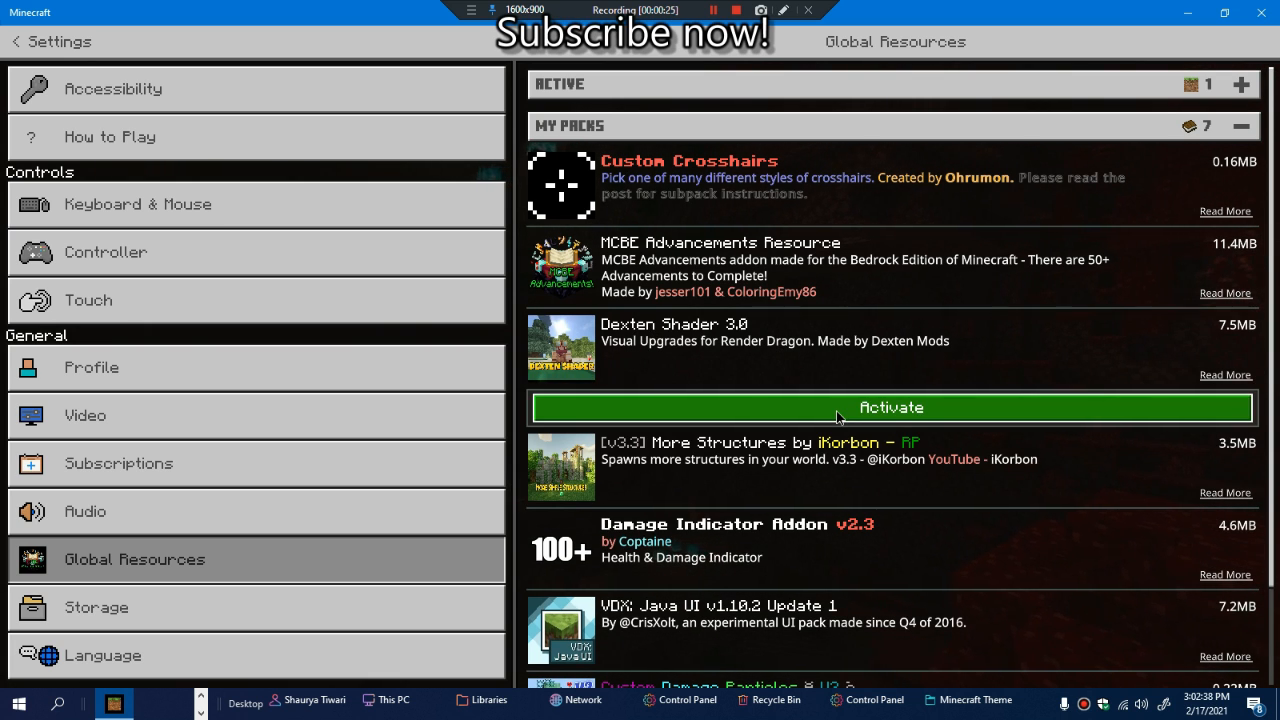
left_click(890, 408)
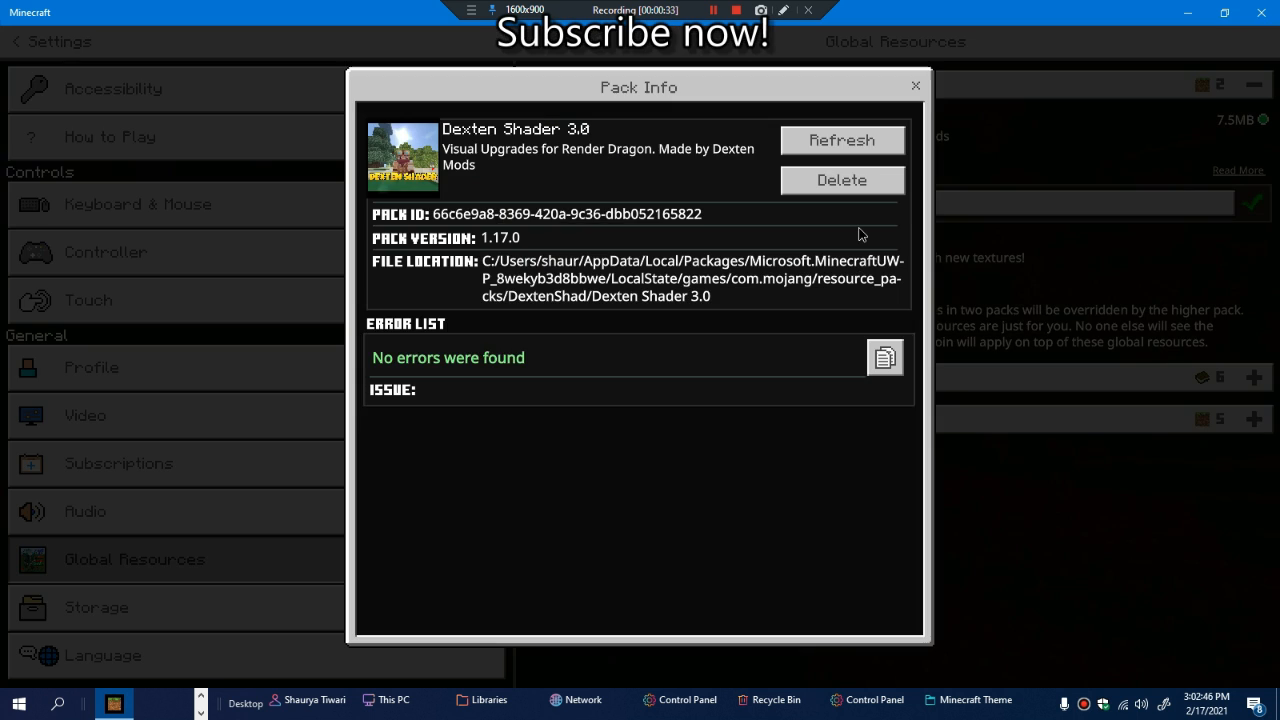
mouse_move(840, 208)
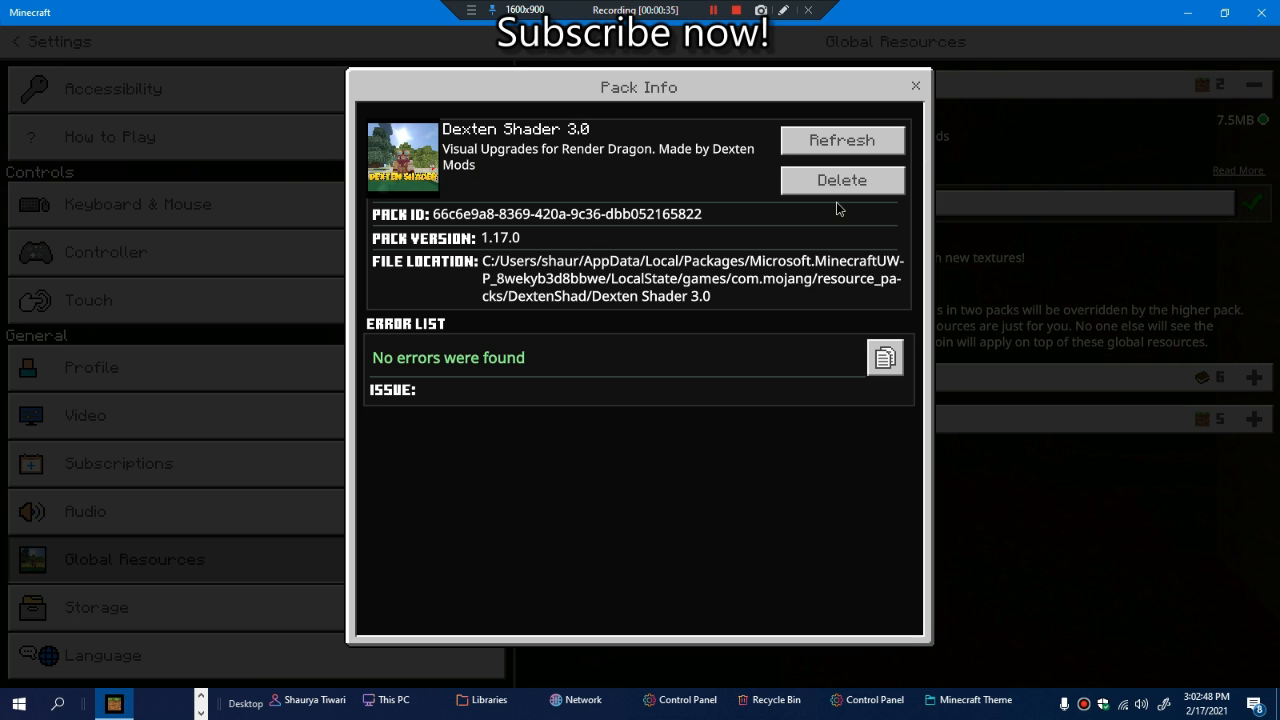
left_click(914, 84)
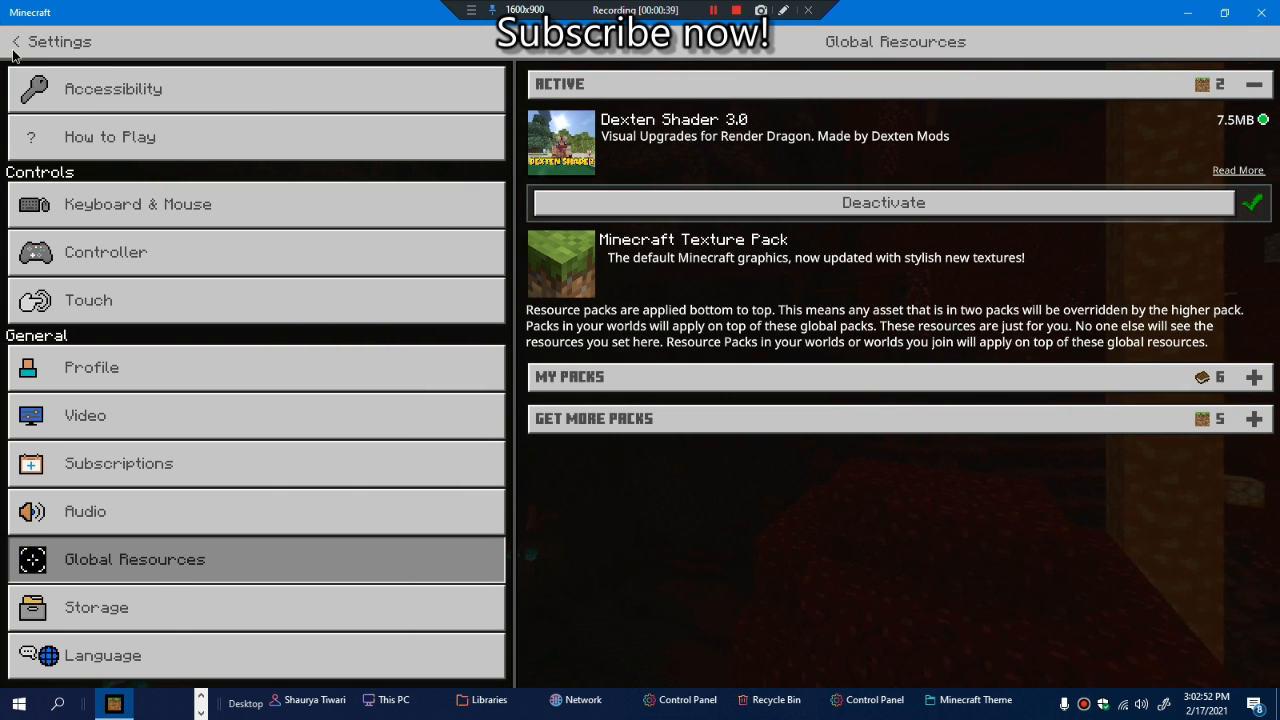
Start a new creative world, accept the Experiments prompt and leave Additional Modding Capabilities off
left_click(884, 202)
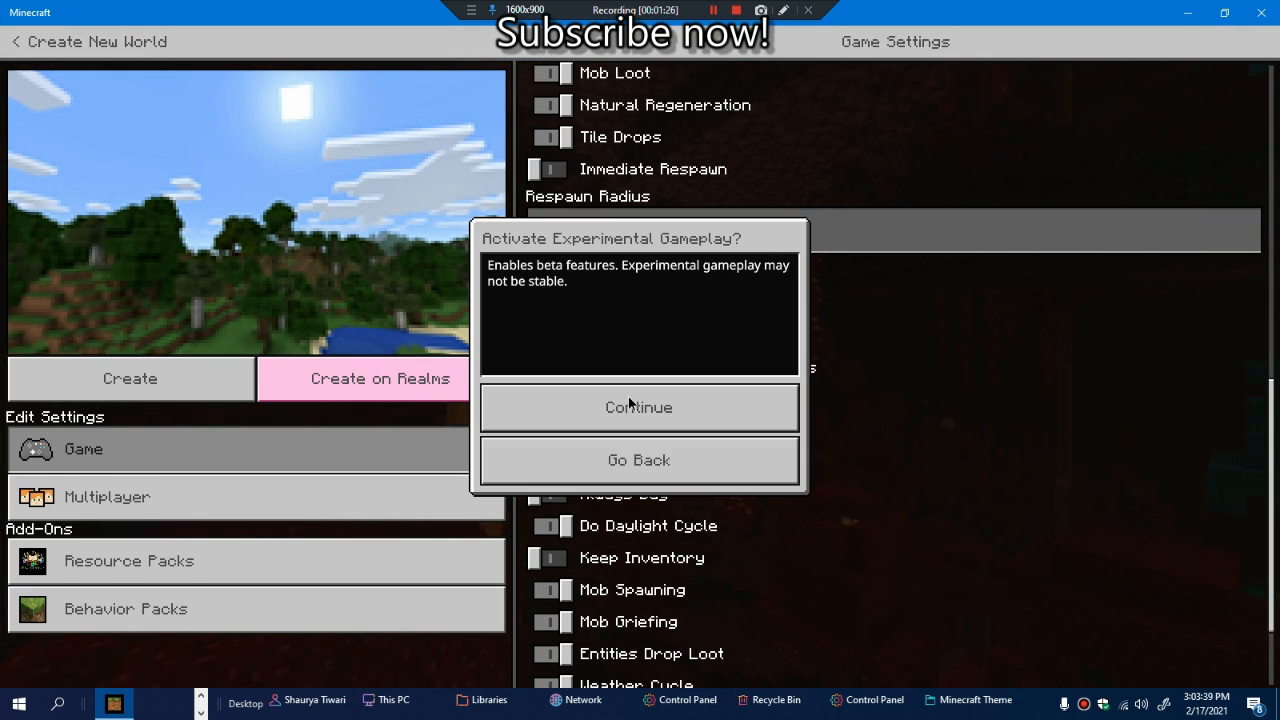
left_click(638, 408)
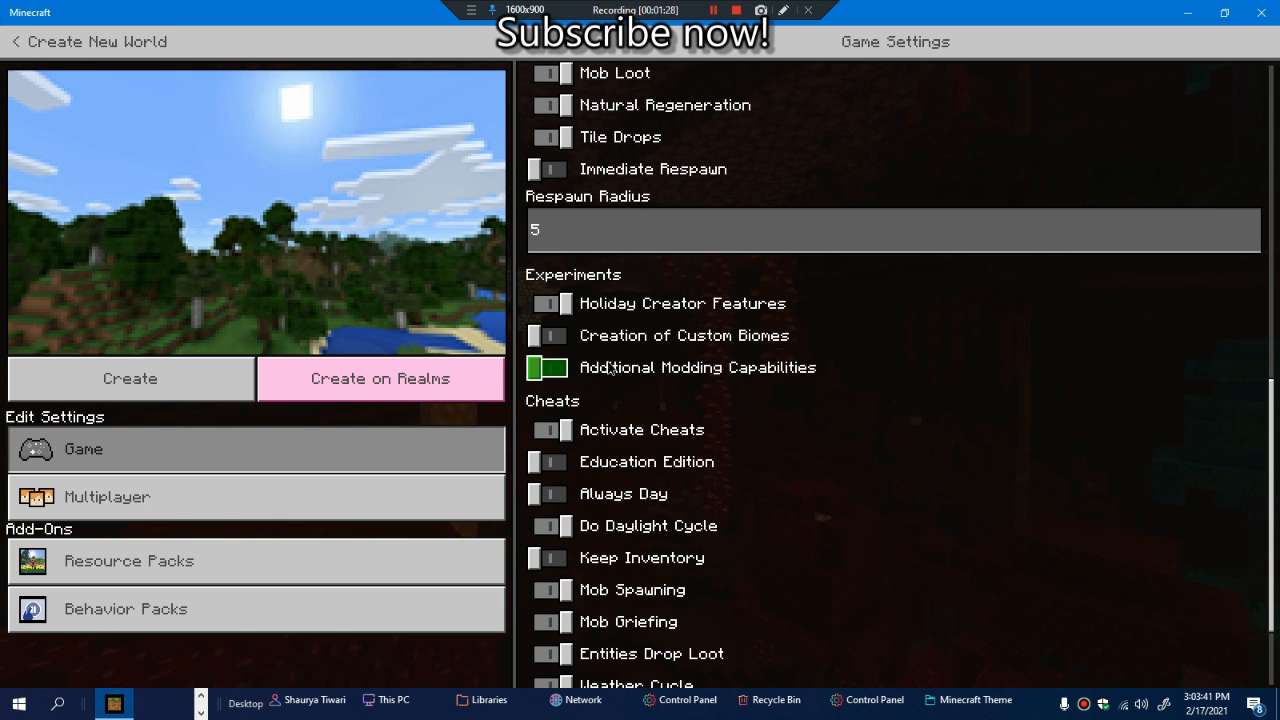
left_click(548, 368)
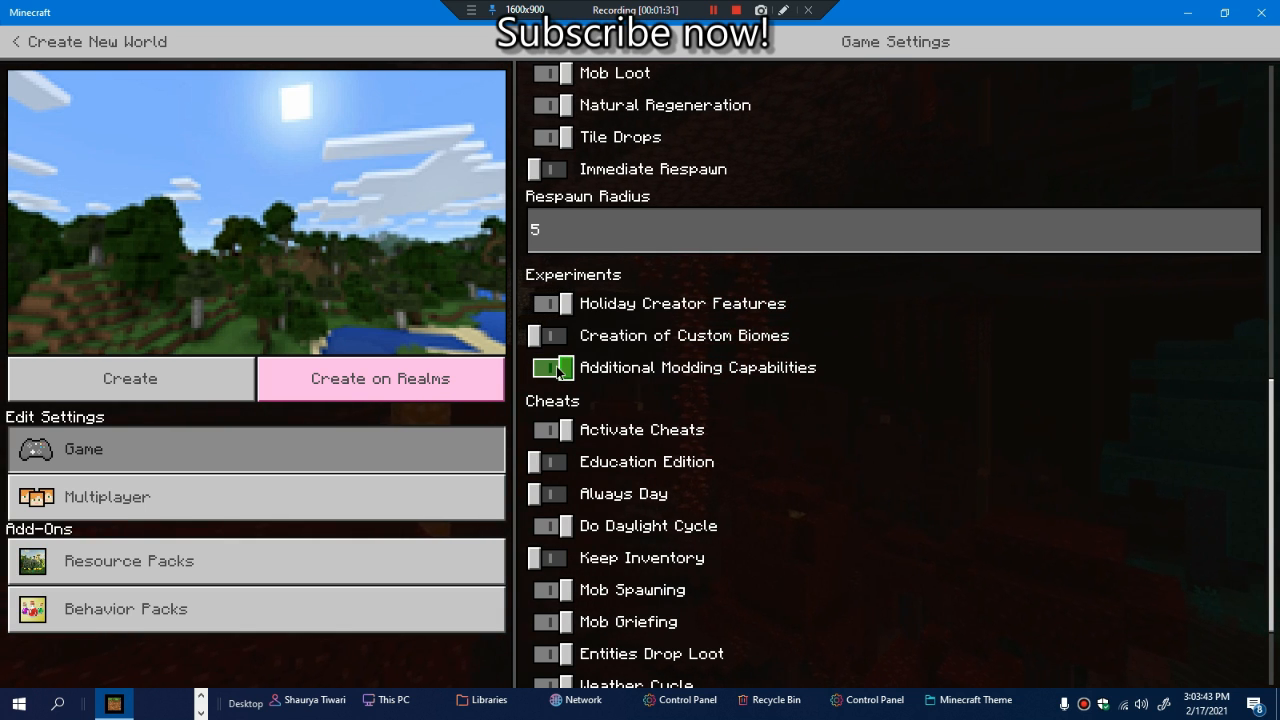
left_click(548, 336)
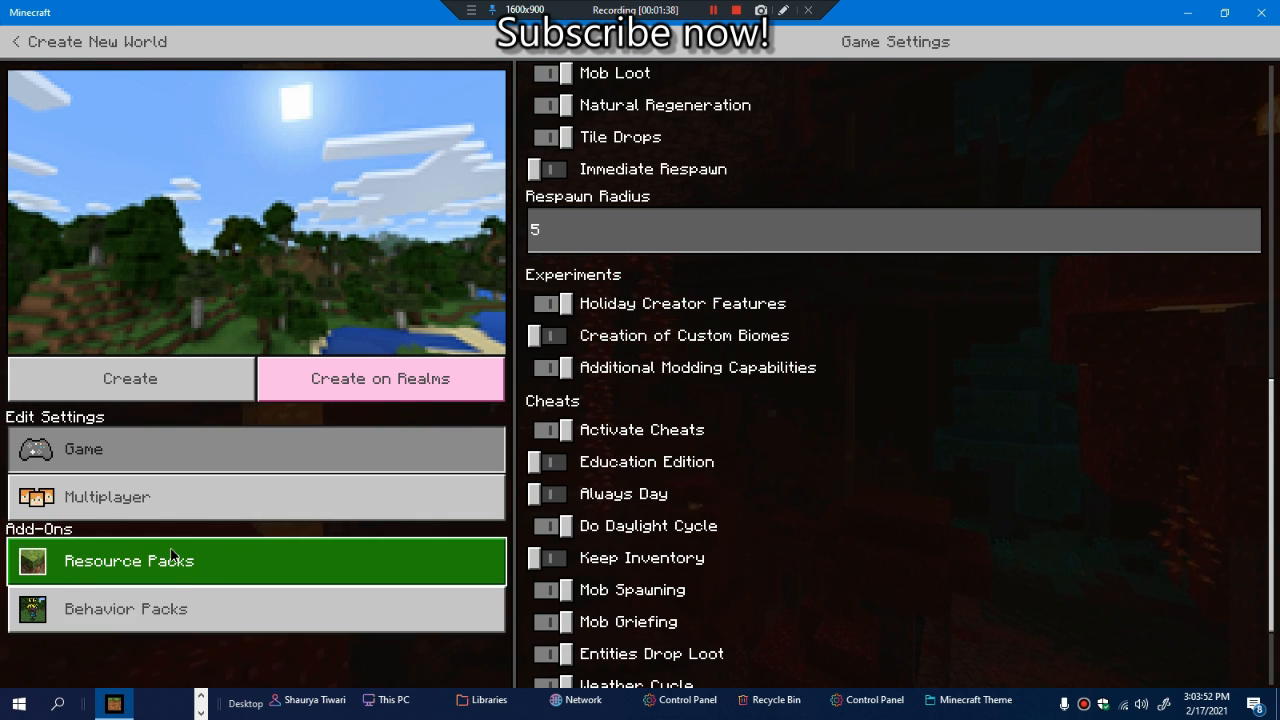
Activate Dexten Shader 3.0 under the new world's Resource Packs and return to Game settings
left_click(128, 560)
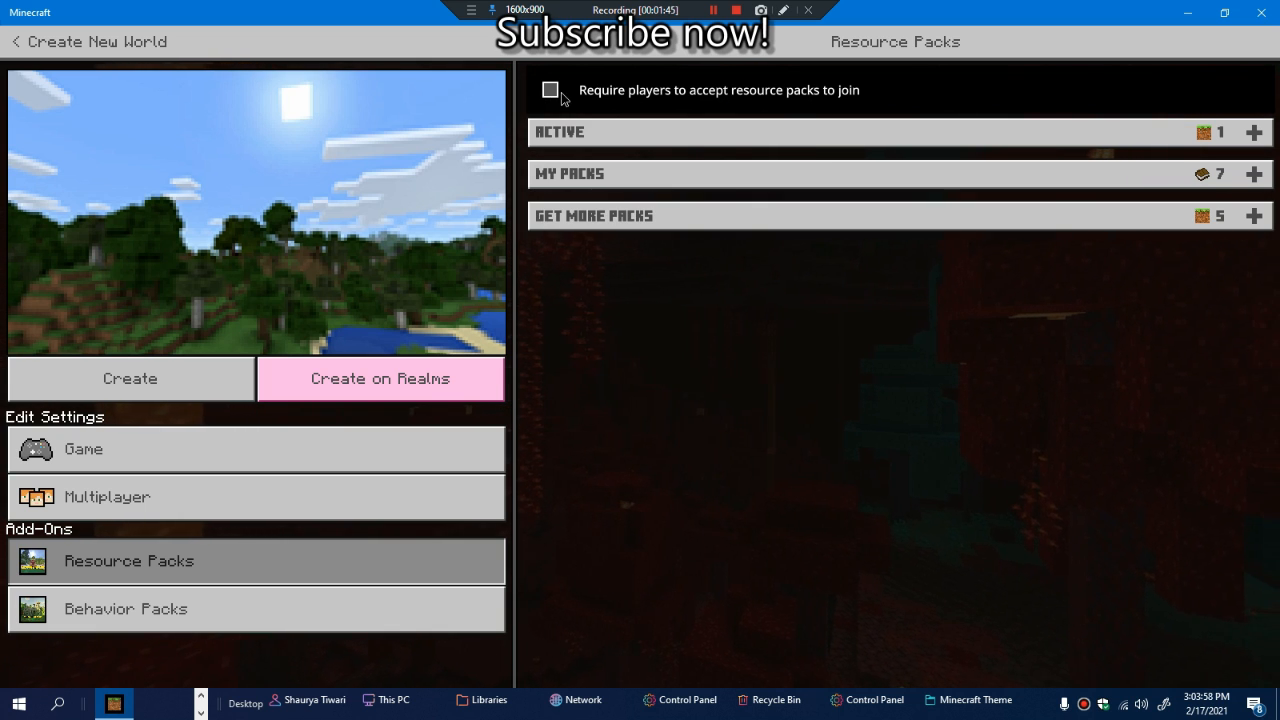
left_click(550, 90)
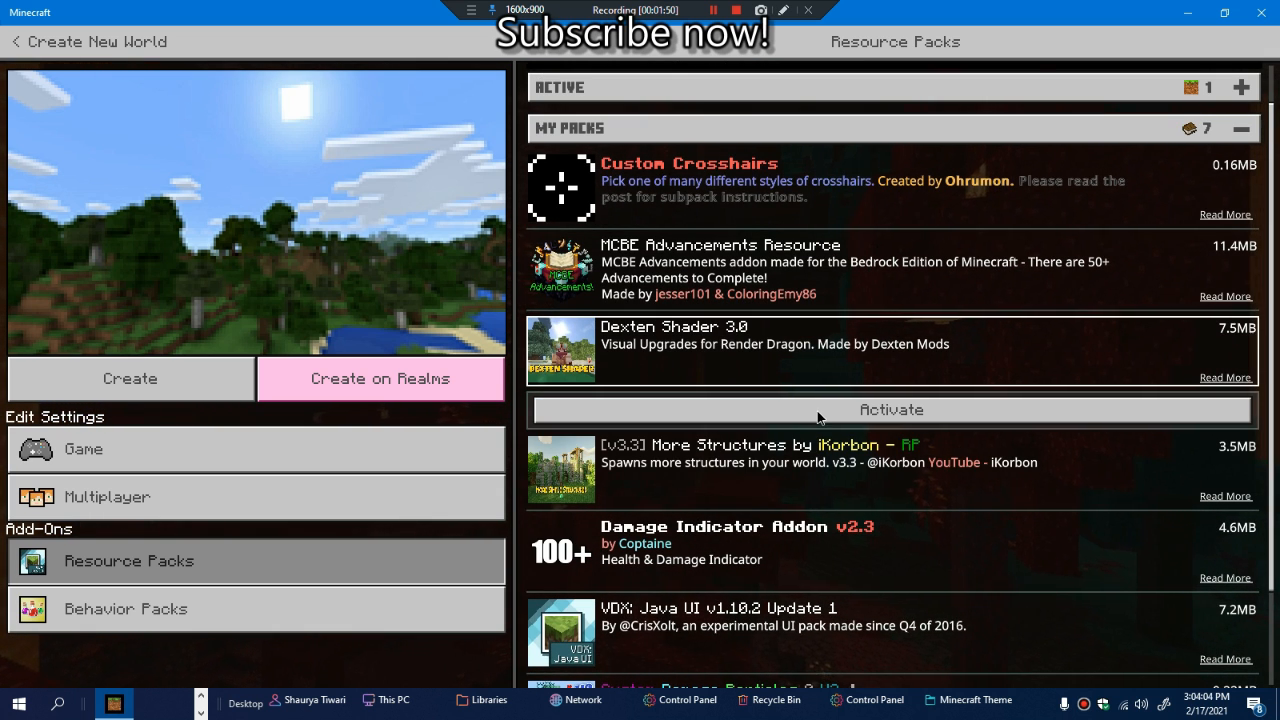
left_click(890, 408)
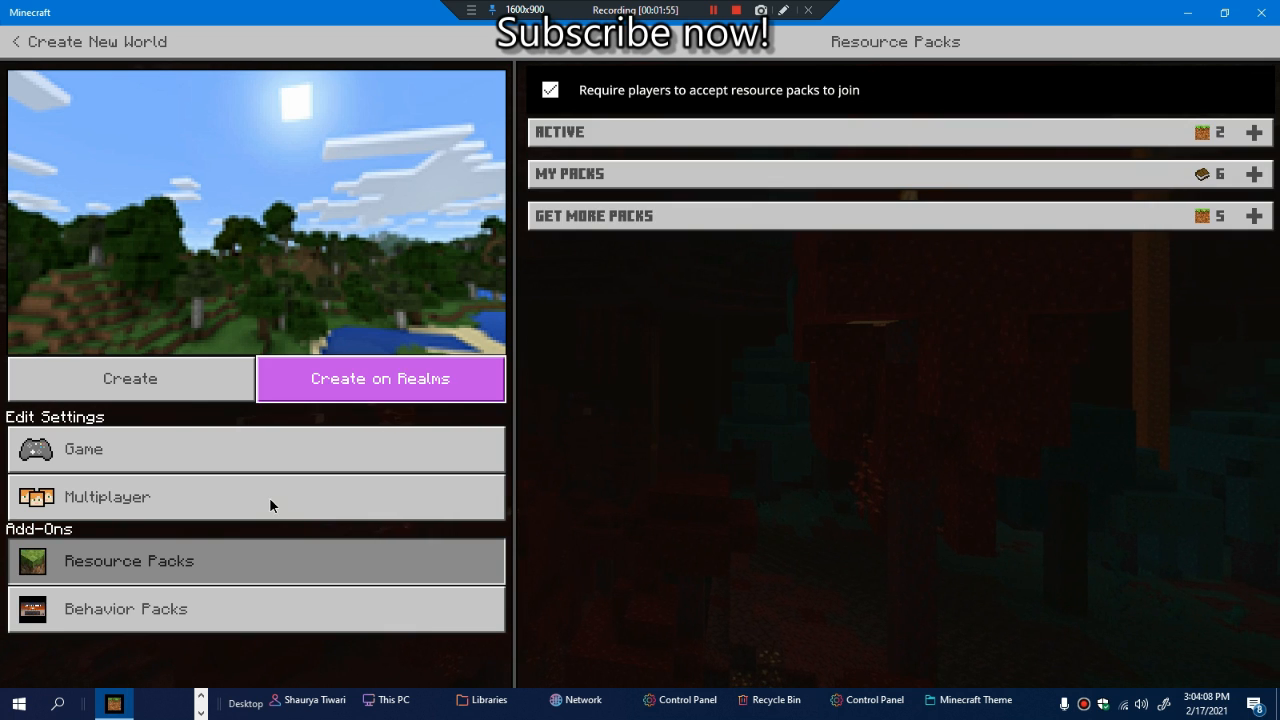
left_click(84, 448)
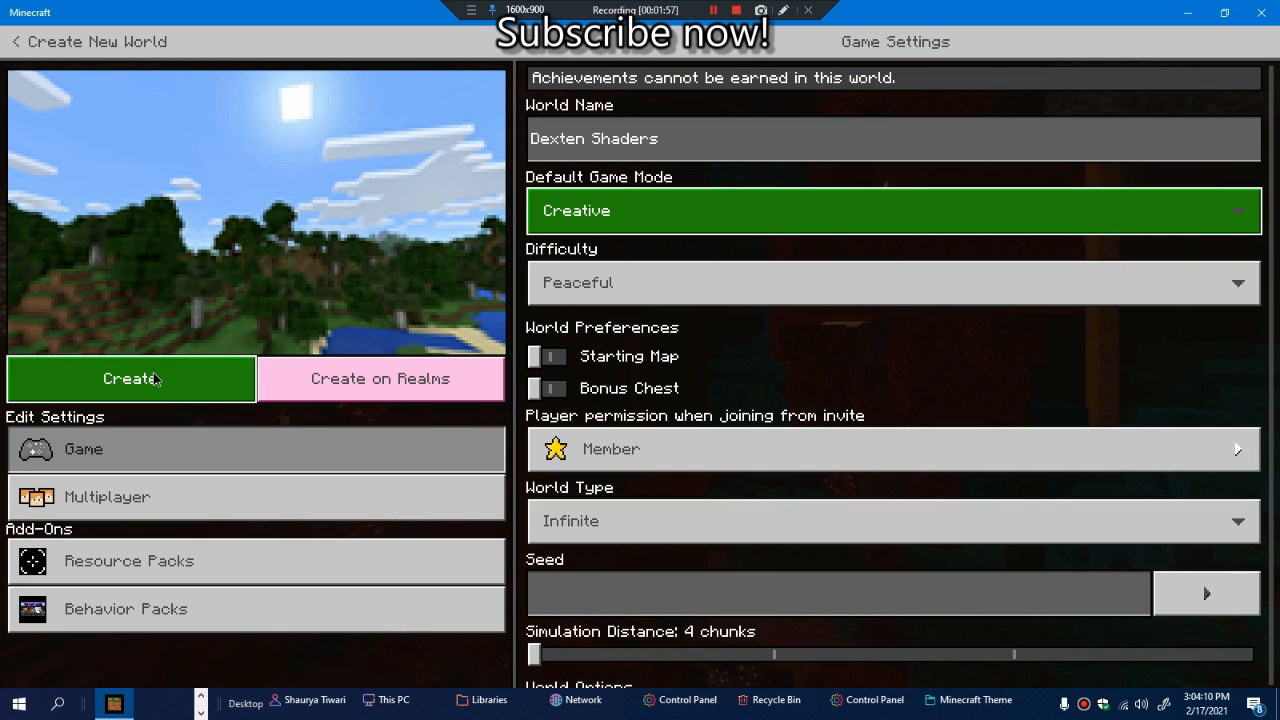
Create the Dexten Shaders world and load into its shader-rendered landscape
left_click(132, 378)
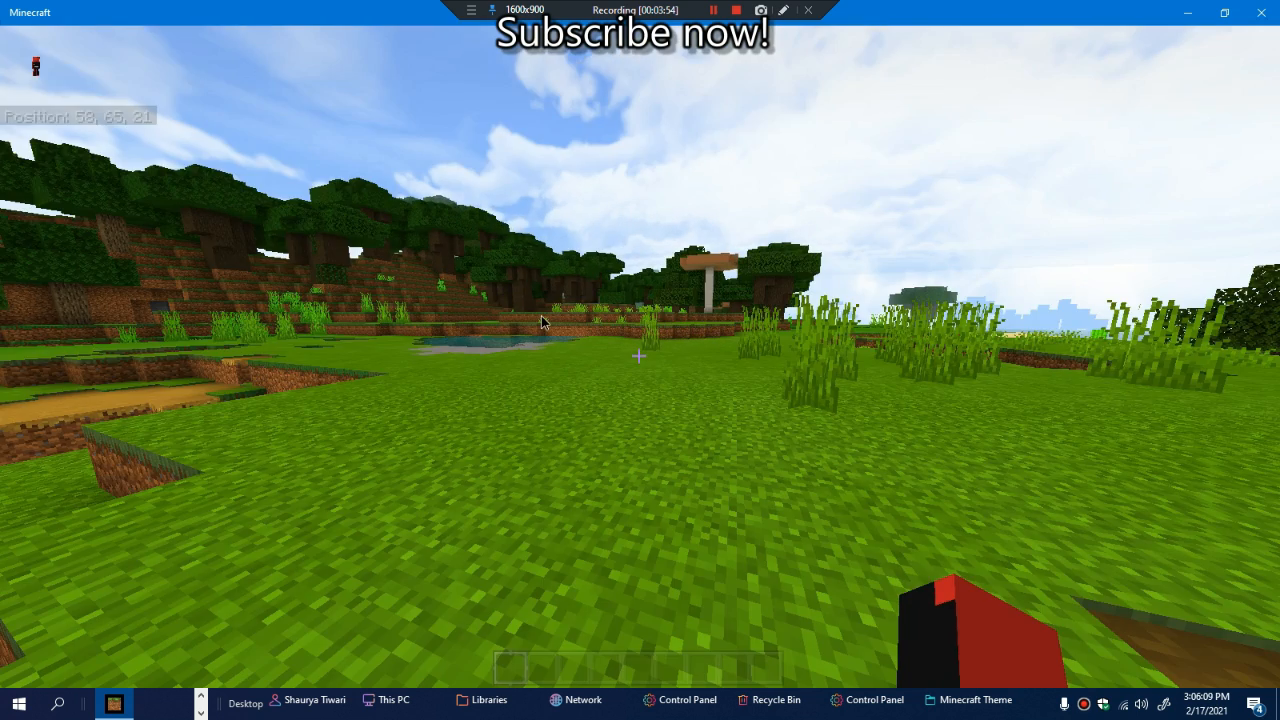
Bring up the creative inventory, search 'torc', then clear the search to show all items
key("e")
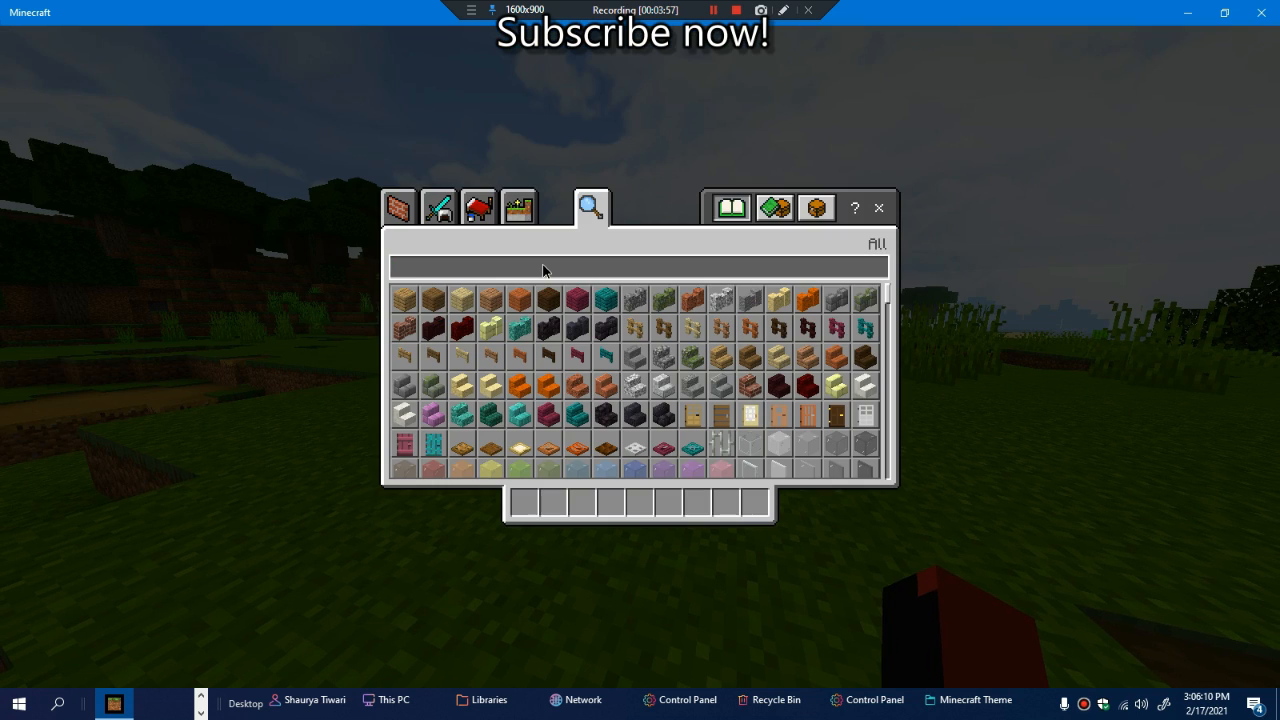
type("torch")
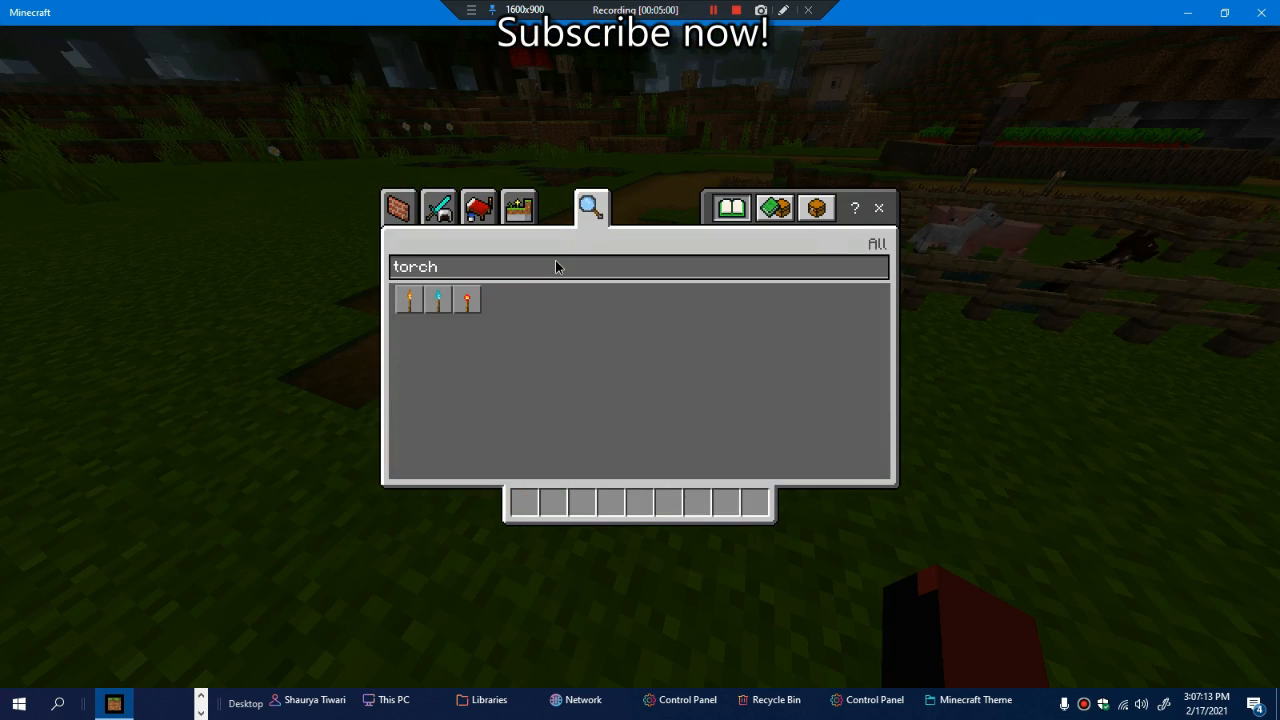
left_click(640, 266)
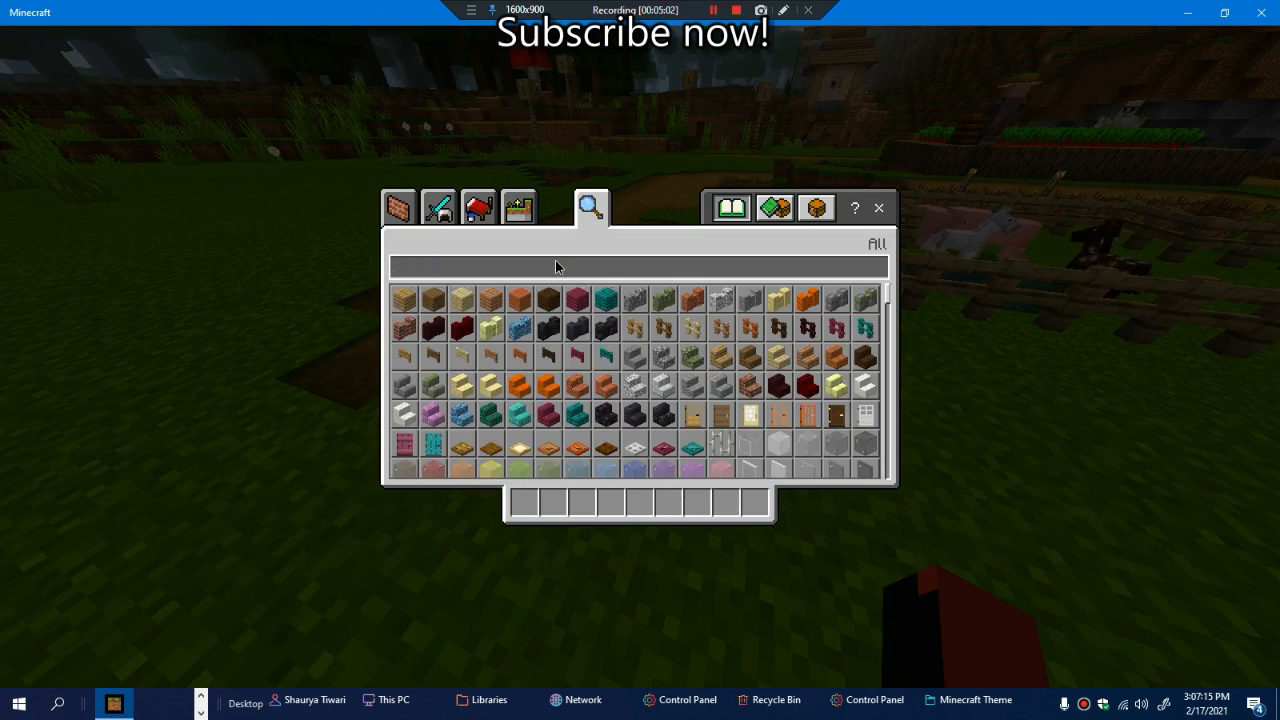
Search the creative inventory for 'lava' to pick blocks for the hotbar
type("lava")
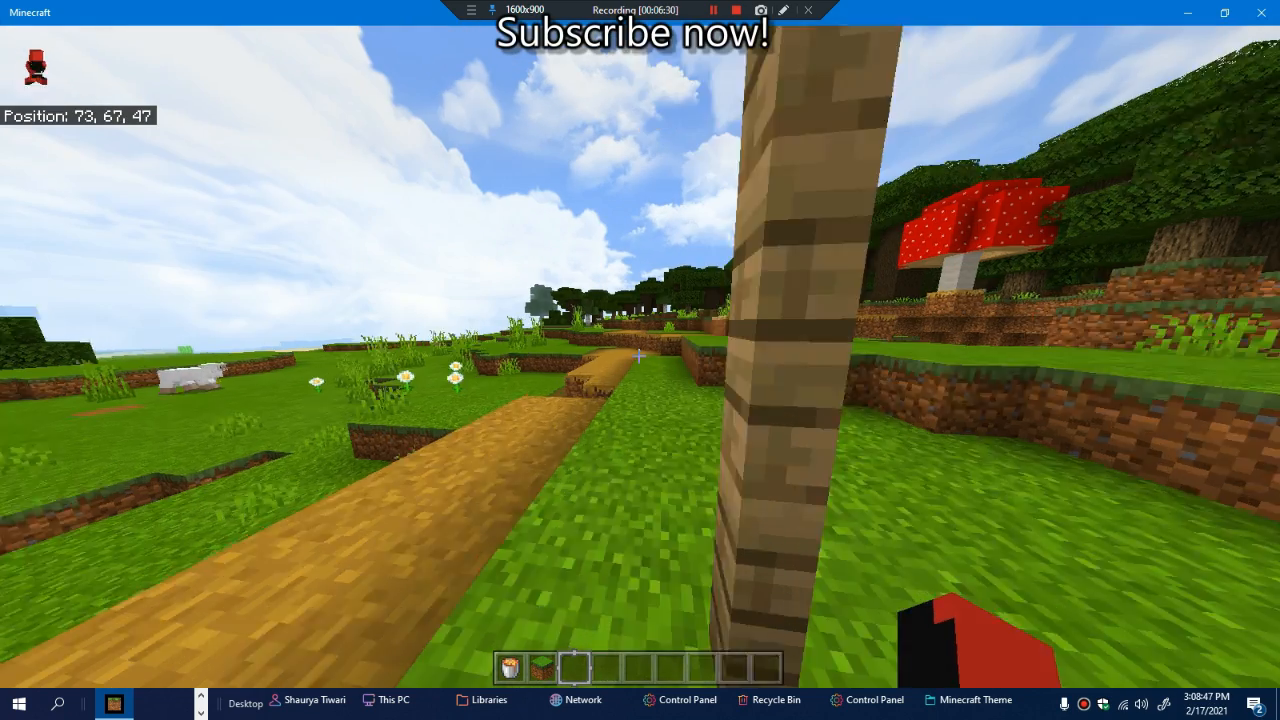
Switch to third-person view to show the character in the shaded grassy world
key("w")
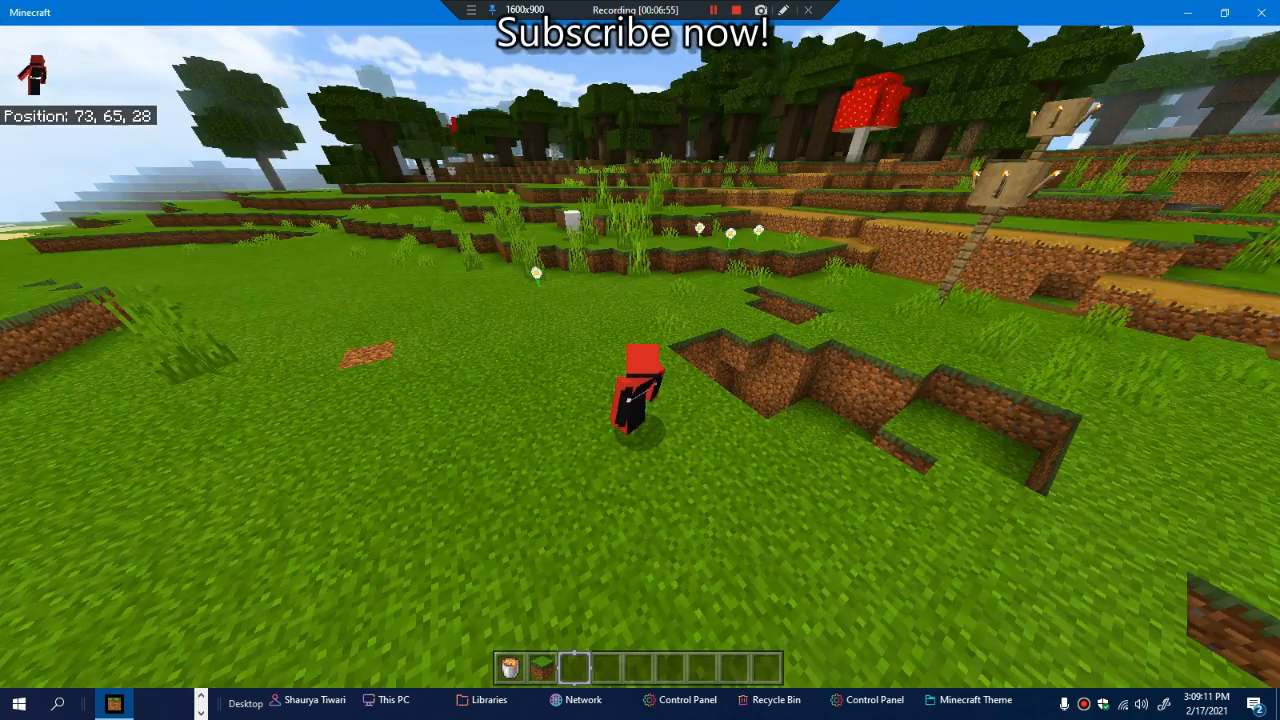
mouse_move(640, 360)
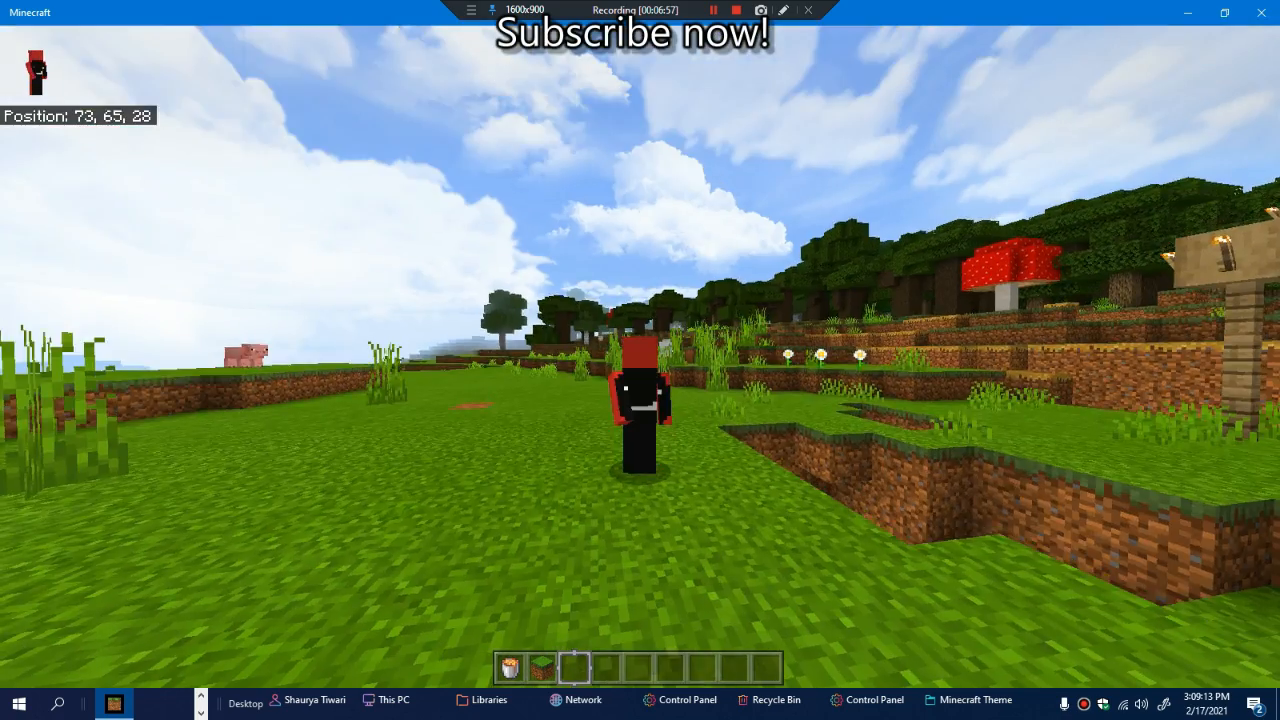